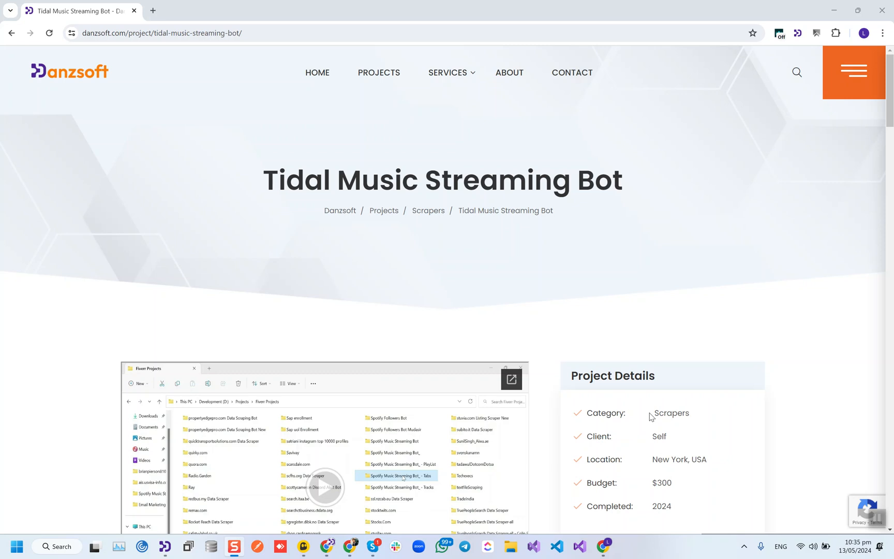
pyautogui.moveTo(572, 363)
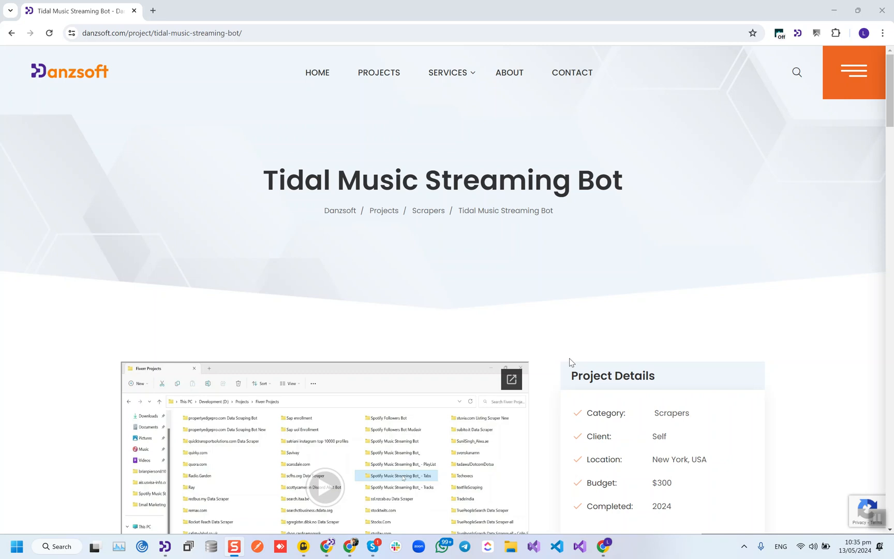
pyautogui.click(162, 33)
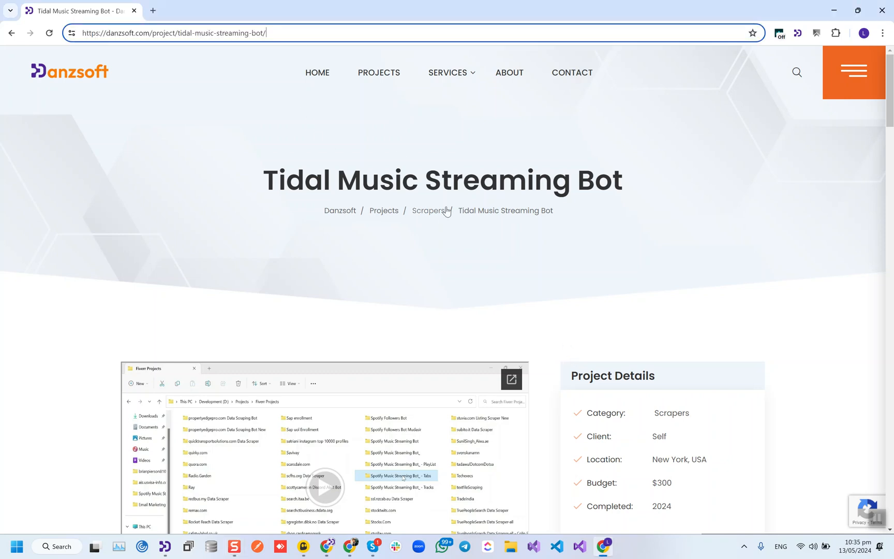
pyautogui.scroll(-3)
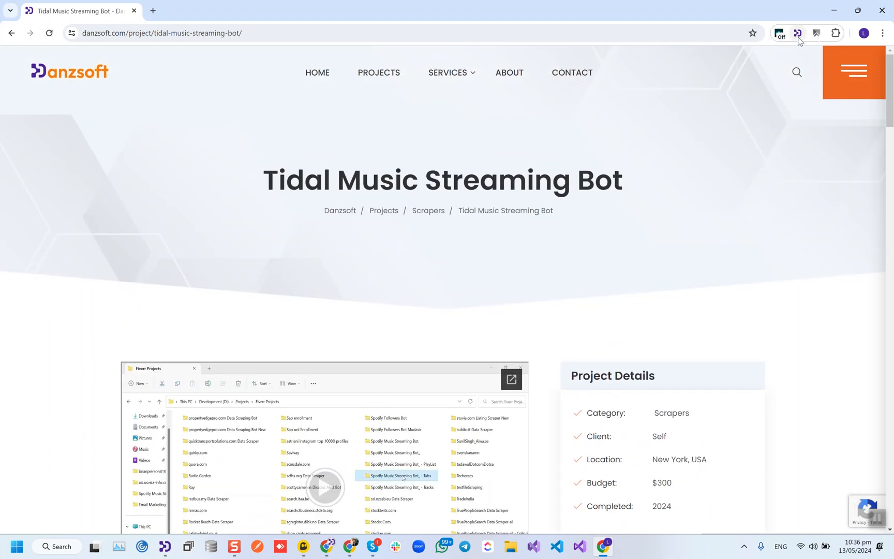
pyautogui.click(798, 33)
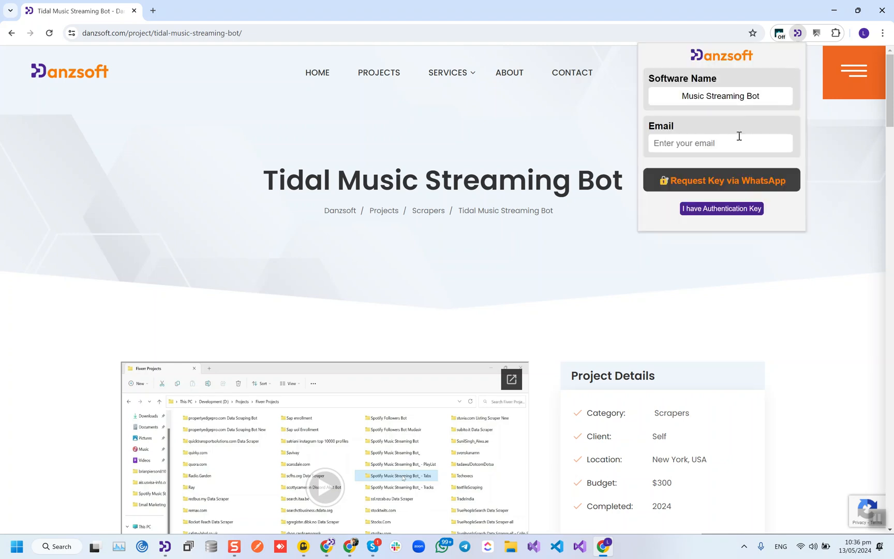
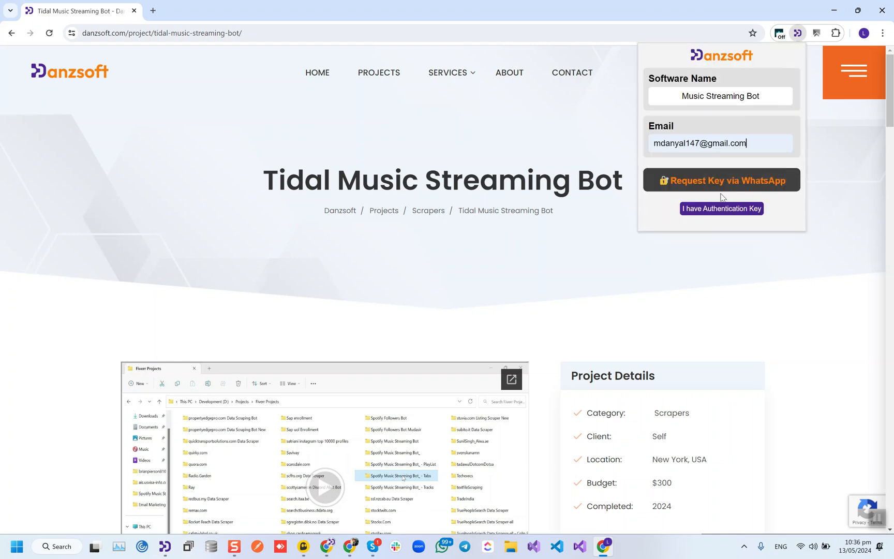
pyautogui.click(721, 208)
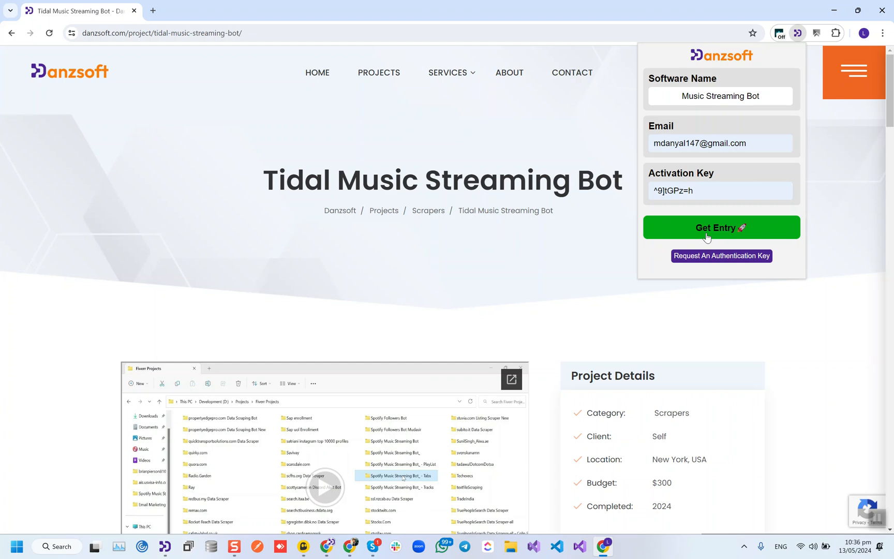
pyautogui.click(720, 228)
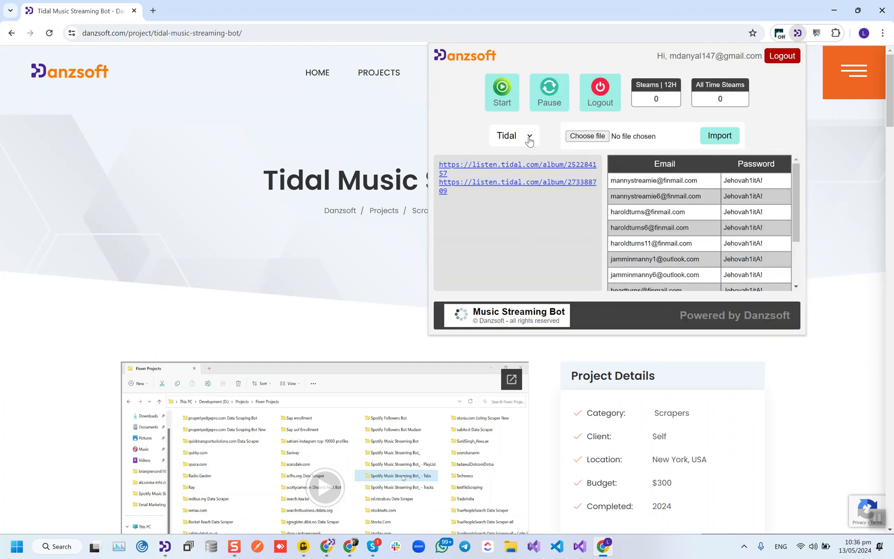
# Keep Tidal as the platform, start importing an accounts file, then close the bot panel.
pyautogui.click(512, 136)
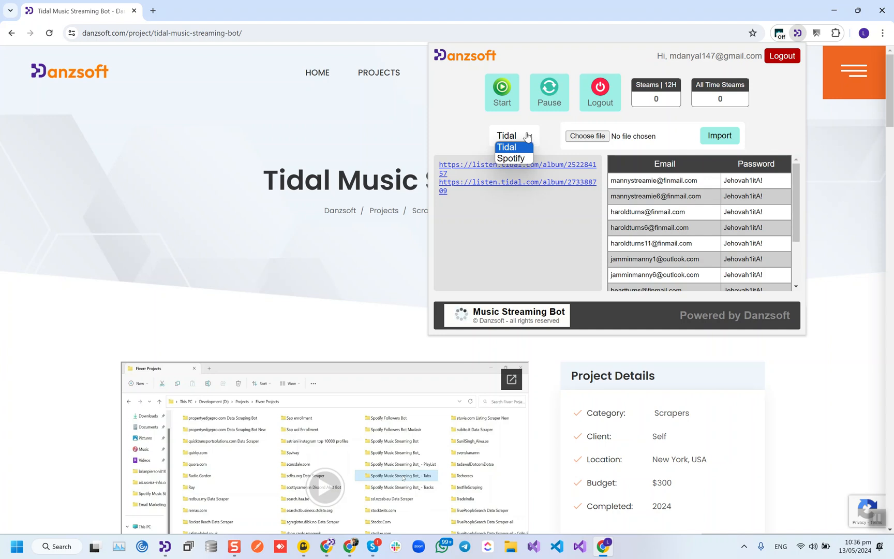
pyautogui.click(505, 147)
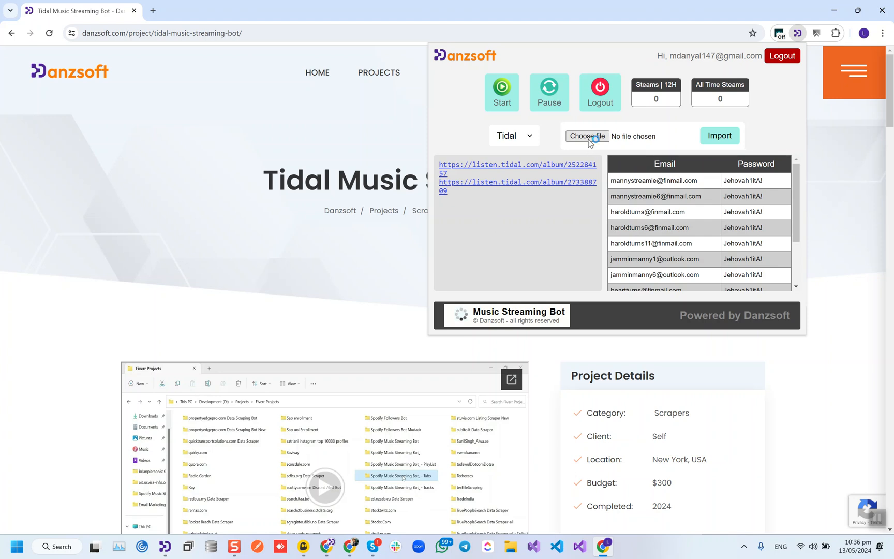
pyautogui.click(586, 135)
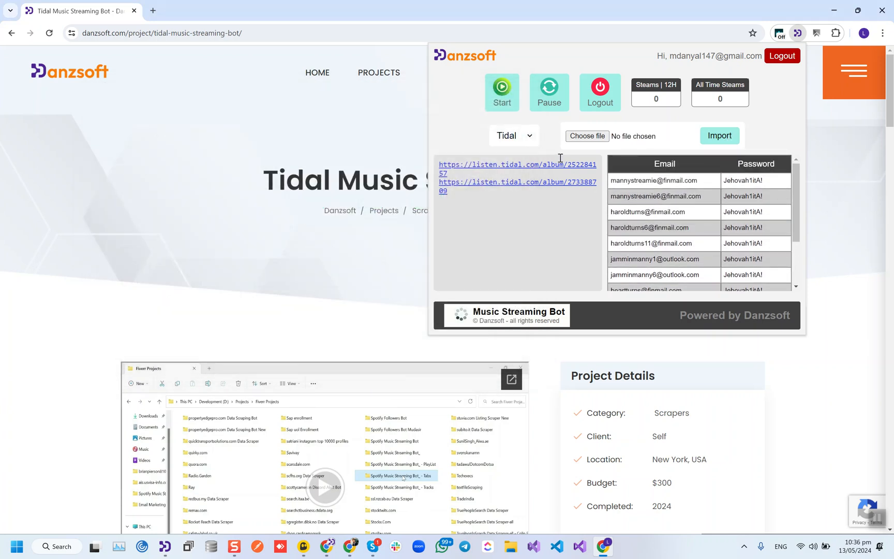
pyautogui.moveTo(816, 33)
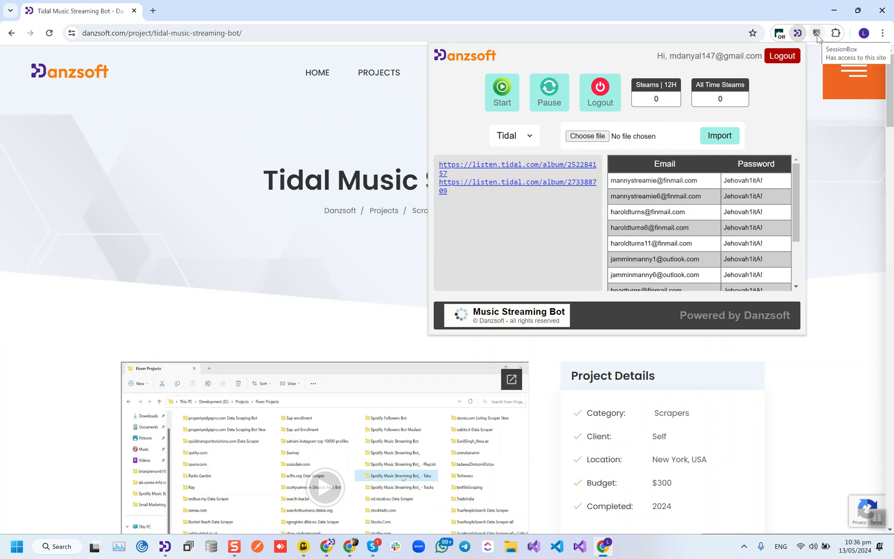
pyautogui.click(817, 32)
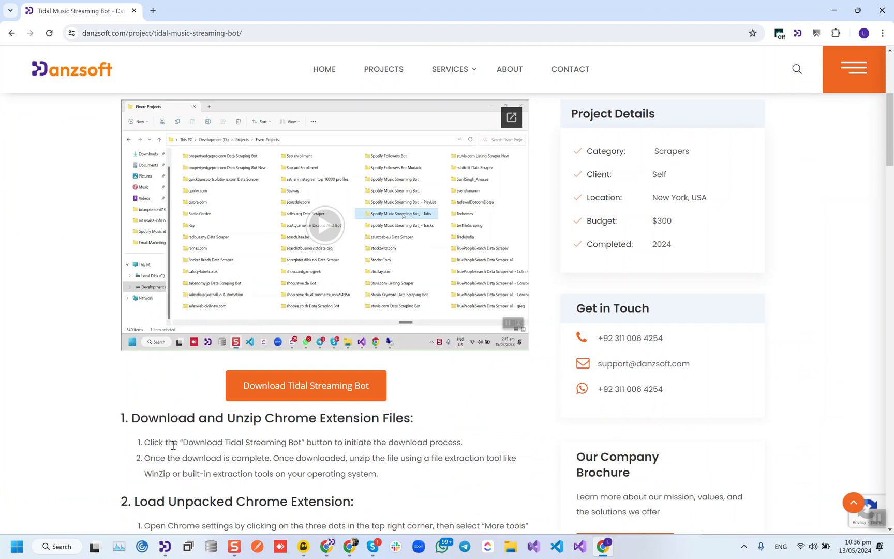
# Scroll the project page back to the top and switch to the window with the session tabs.
pyautogui.scroll(-3)
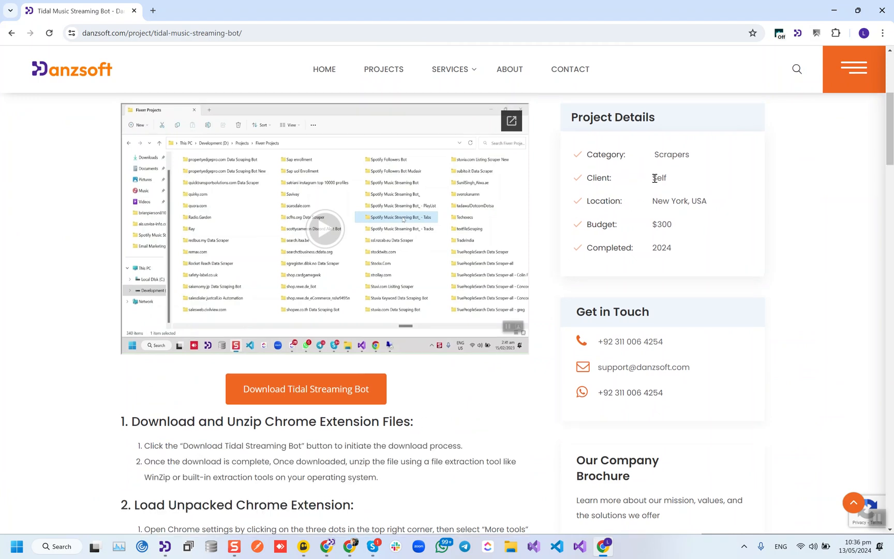
pyautogui.scroll(3)
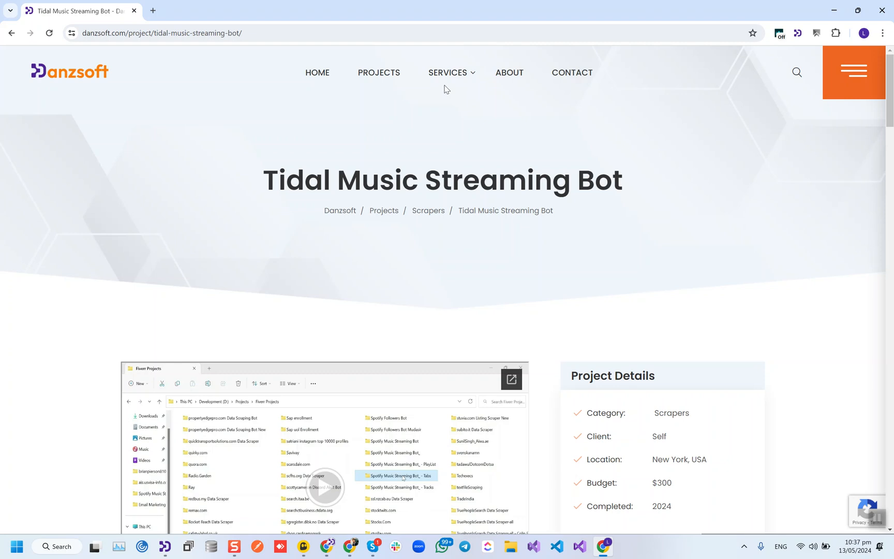
pyautogui.moveTo(280, 78)
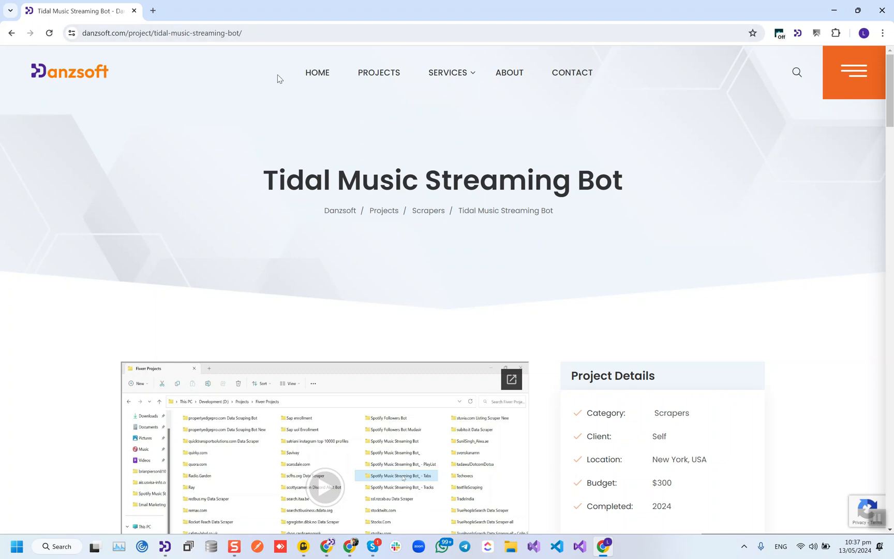
pyautogui.click(153, 10)
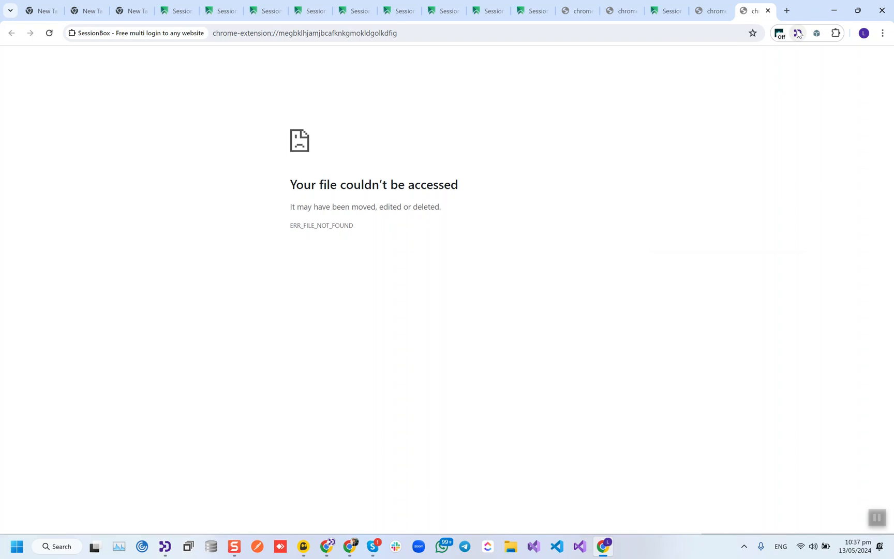
# Start the automated streaming run from the Danzsoft bot panel.
pyautogui.click(798, 32)
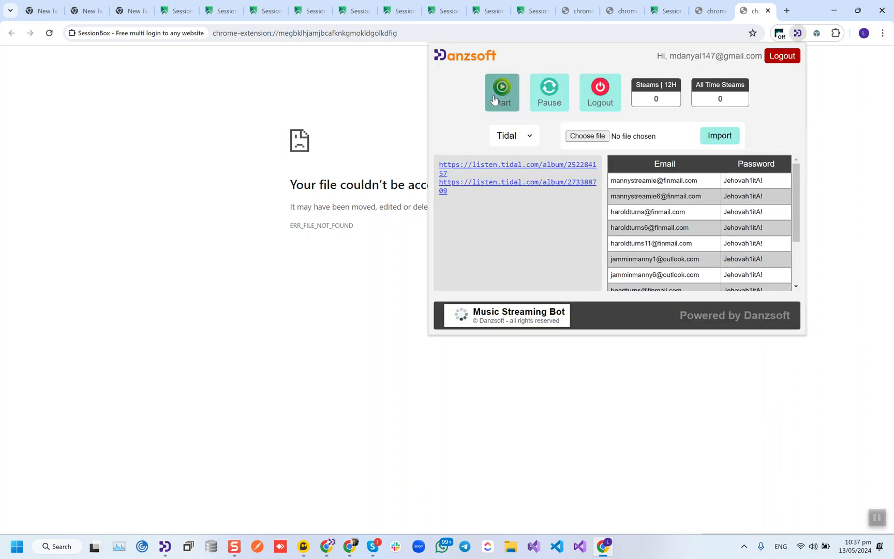
pyautogui.click(502, 91)
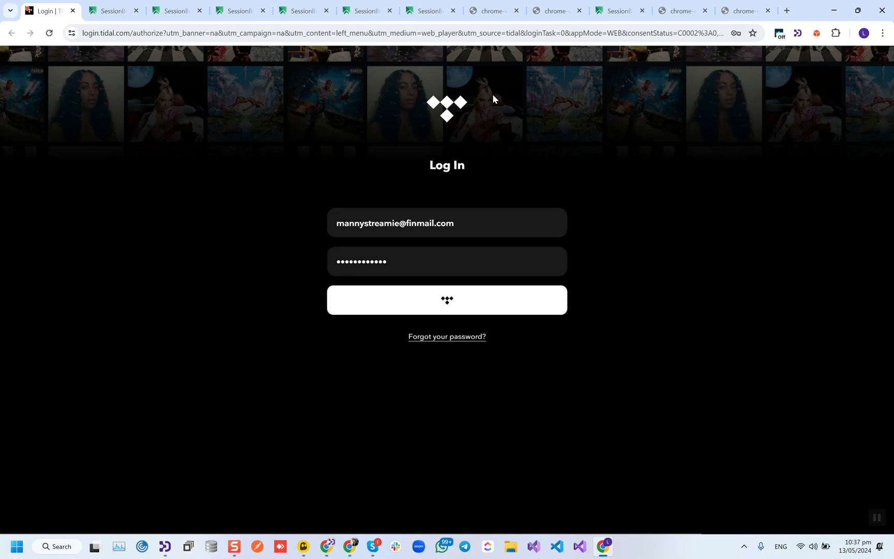
# Log the first accounts into TIDAL, submitting the filled password in successive tabs.
pyautogui.click(447, 299)
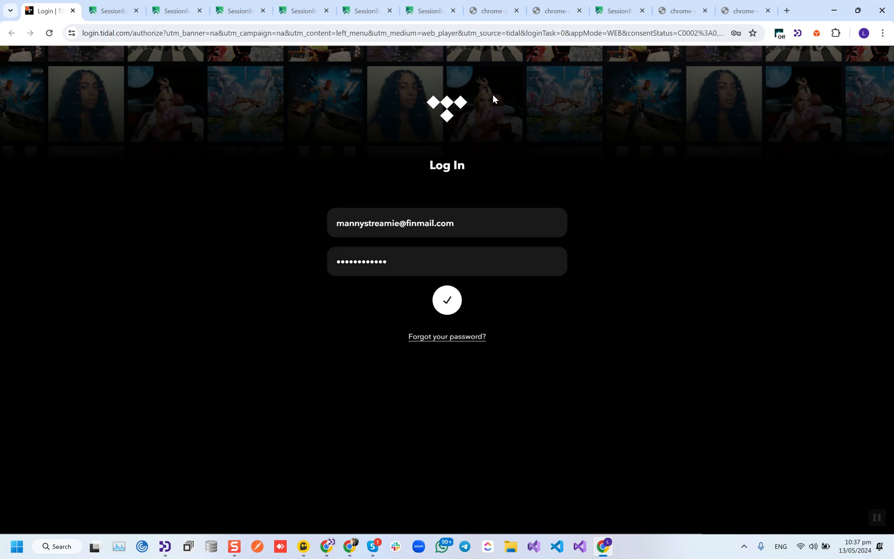
pyautogui.click(447, 300)
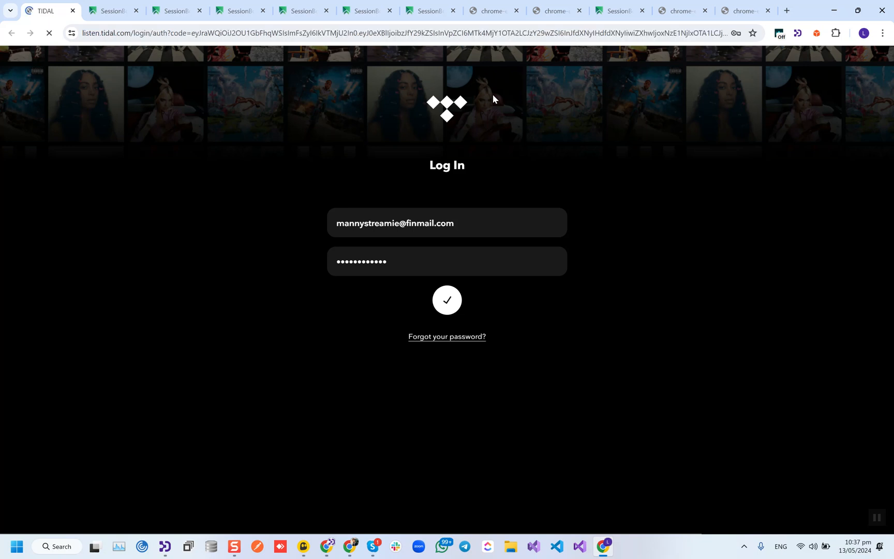
pyautogui.click(446, 300)
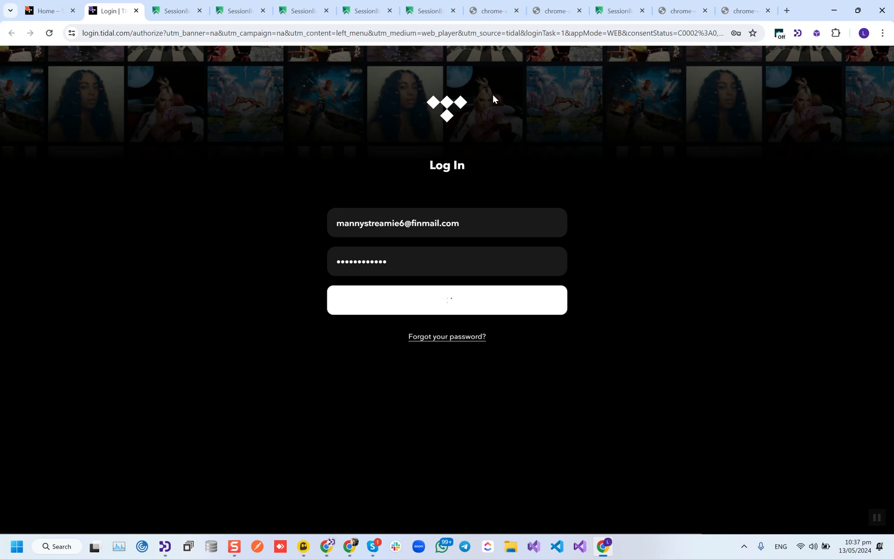
pyautogui.click(447, 300)
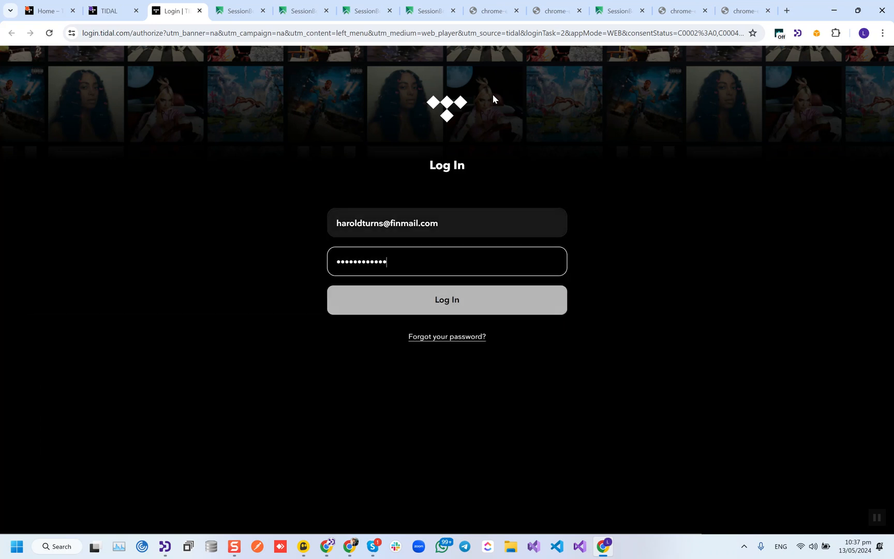
pyautogui.click(447, 299)
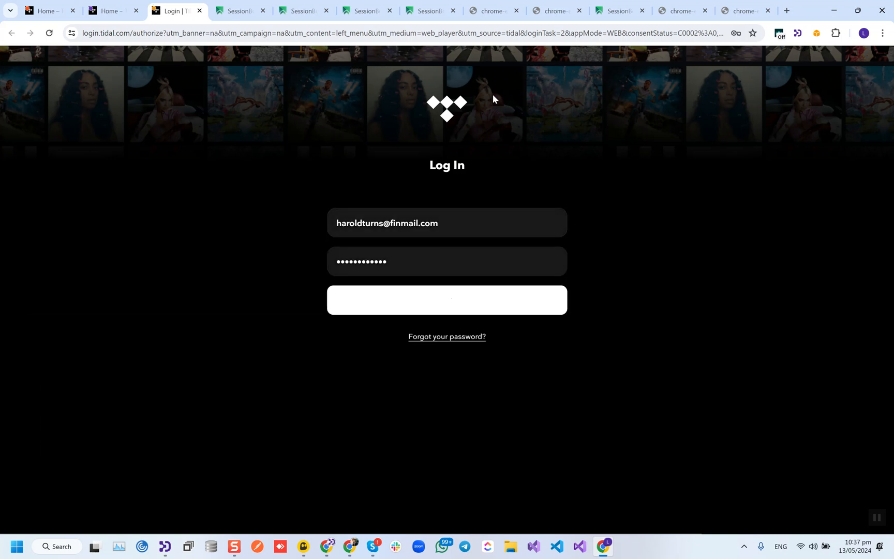
pyautogui.click(447, 300)
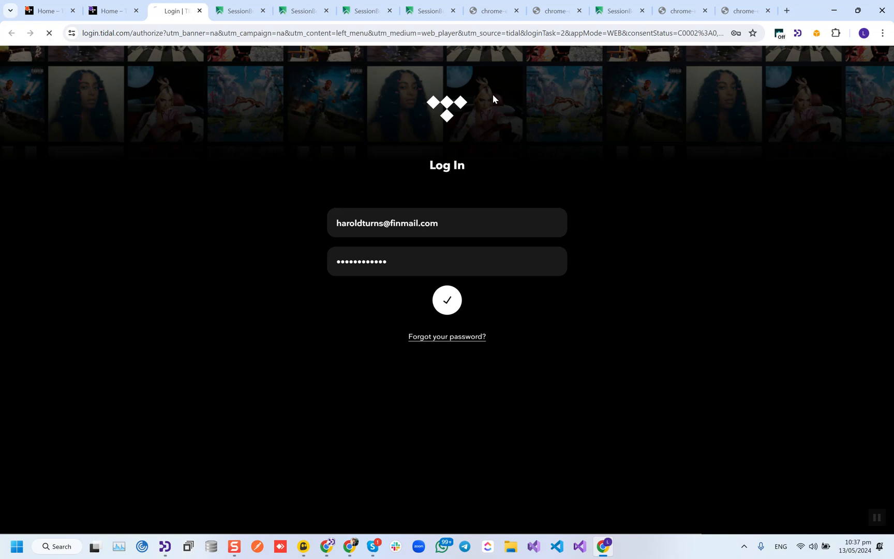
pyautogui.click(446, 301)
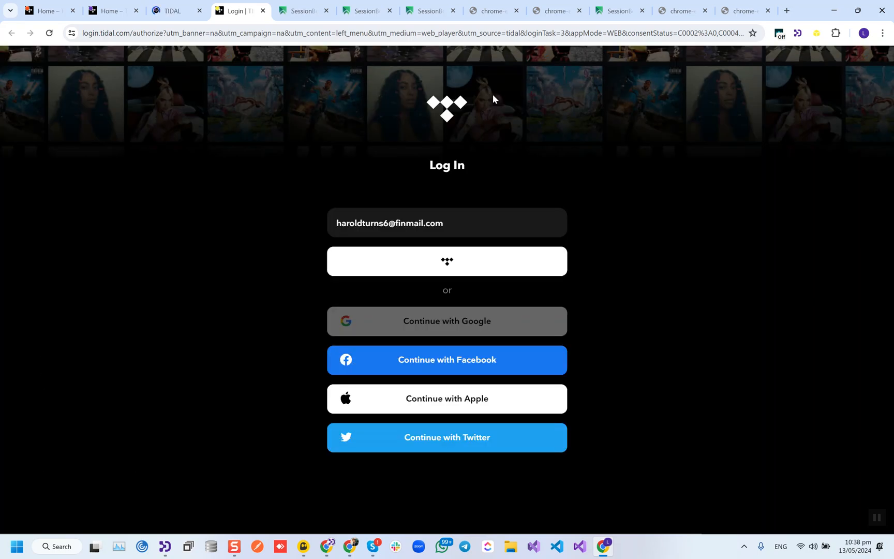
pyautogui.write('password')
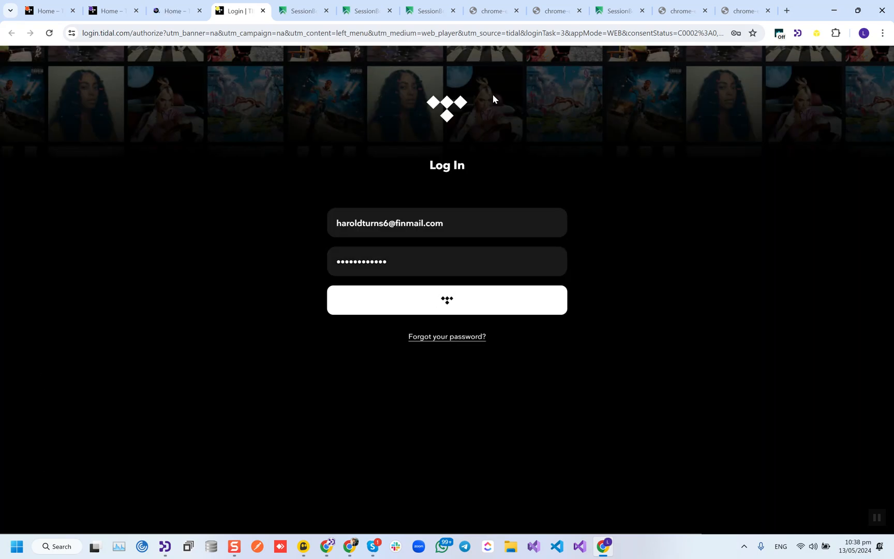
pyautogui.click(447, 301)
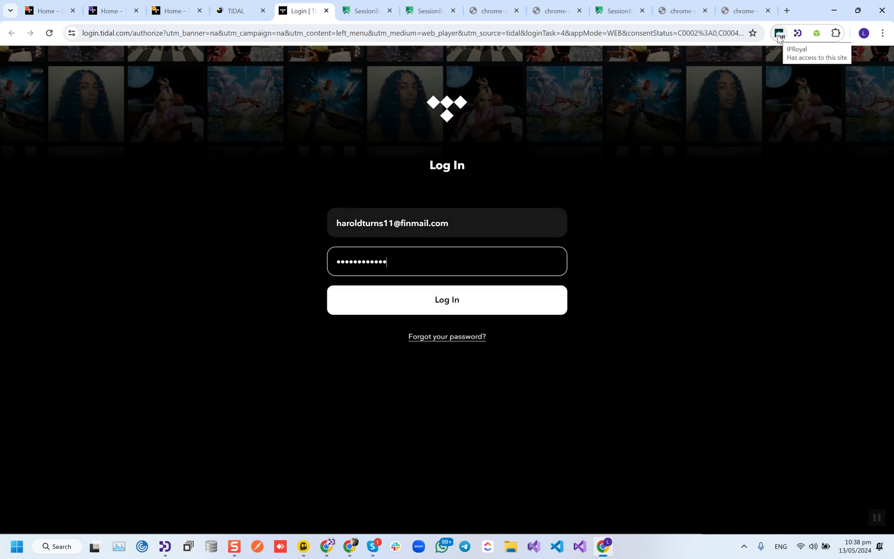
pyautogui.click(446, 299)
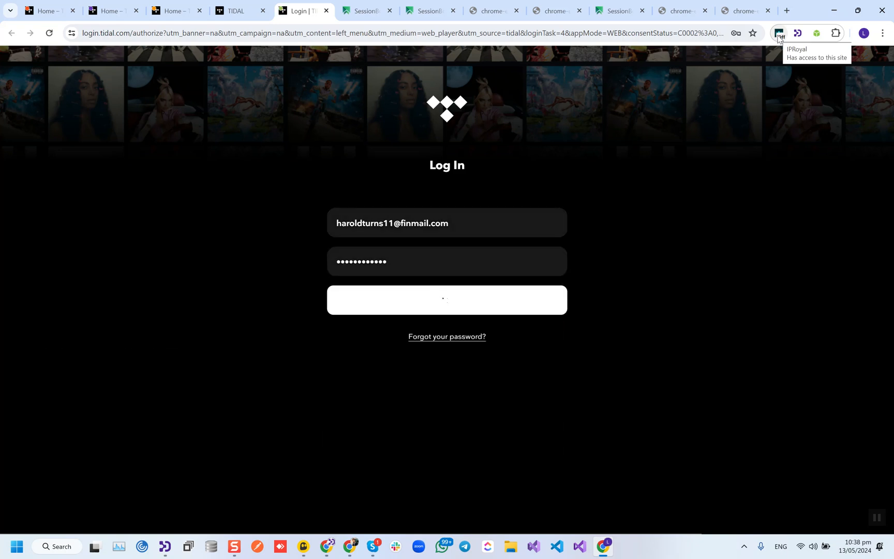
pyautogui.click(447, 300)
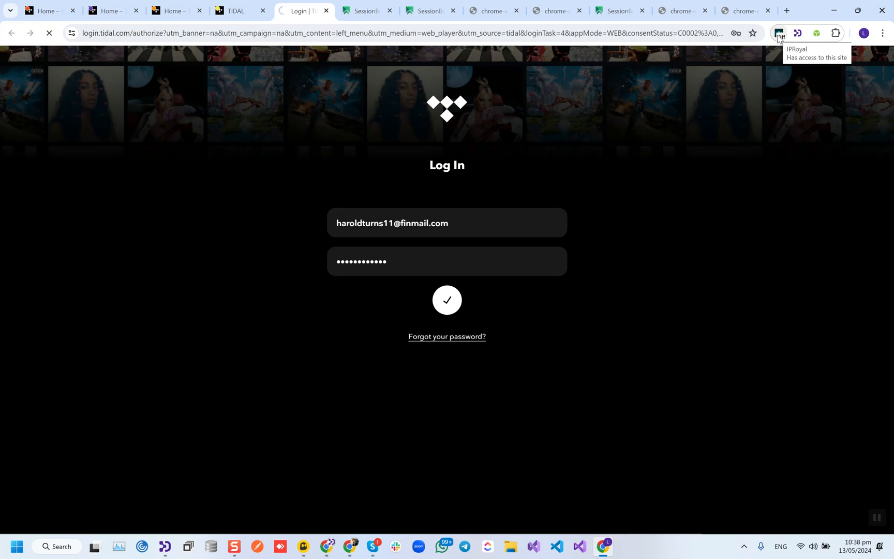
pyautogui.click(447, 301)
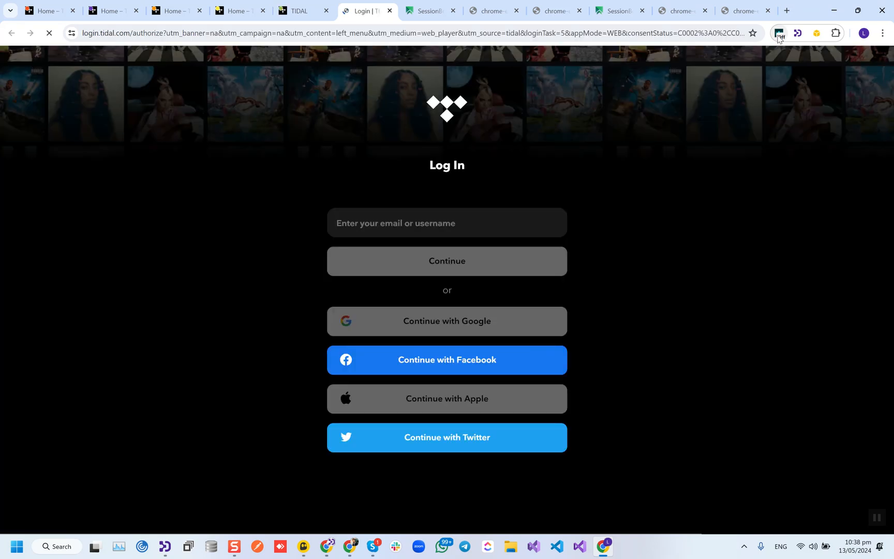
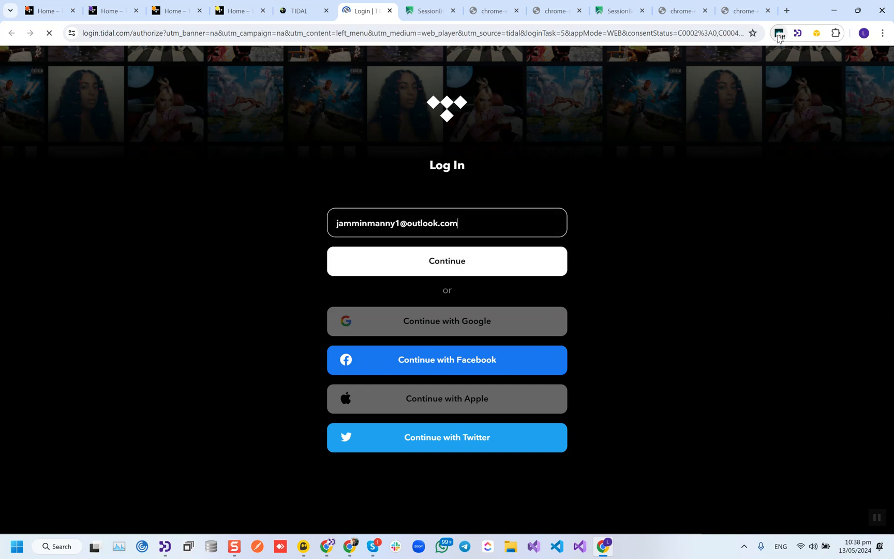
pyautogui.click(446, 261)
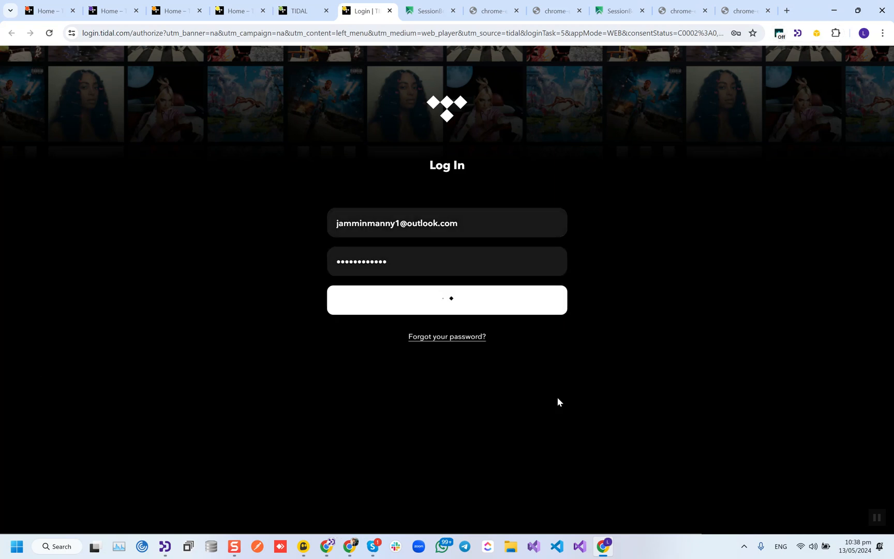
pyautogui.click(447, 300)
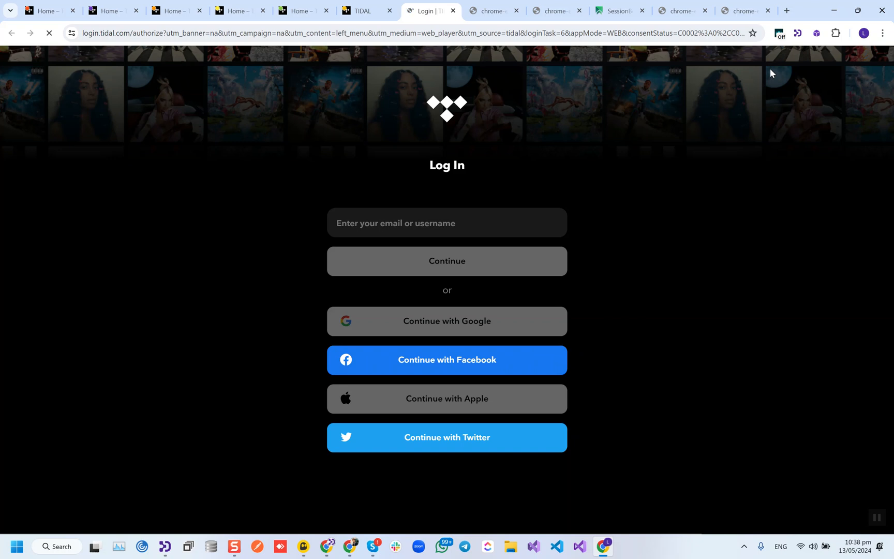
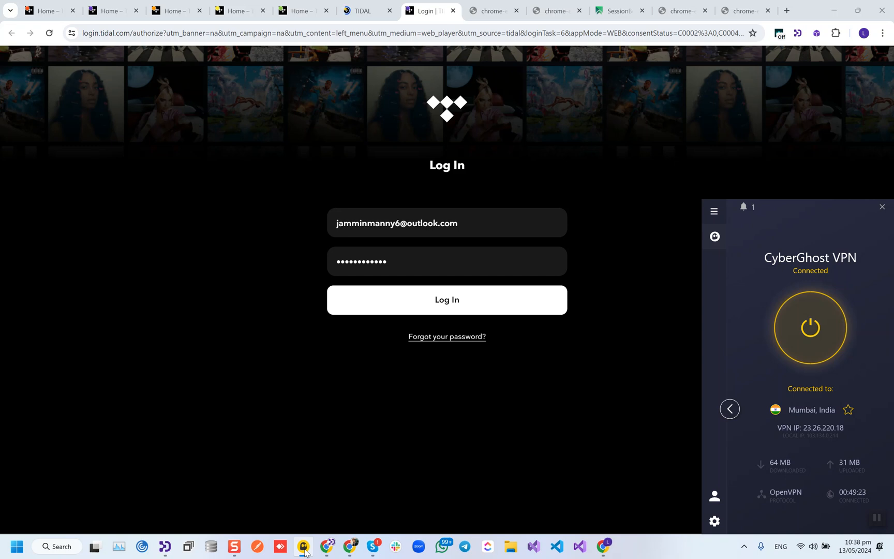
pyautogui.click(447, 299)
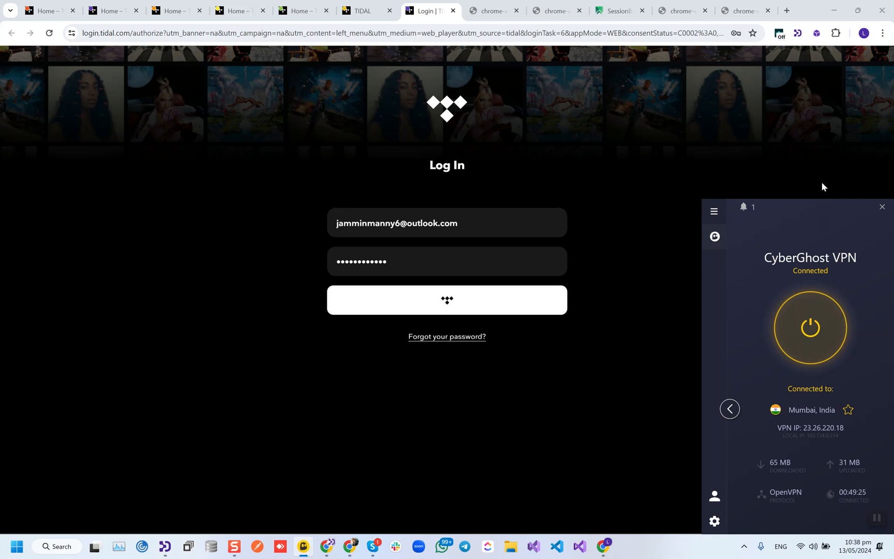
pyautogui.click(447, 300)
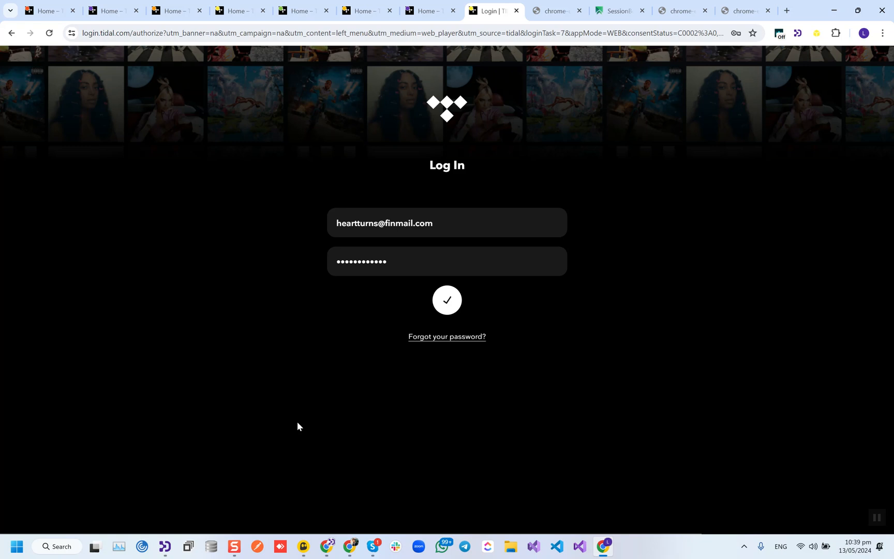
pyautogui.click(446, 300)
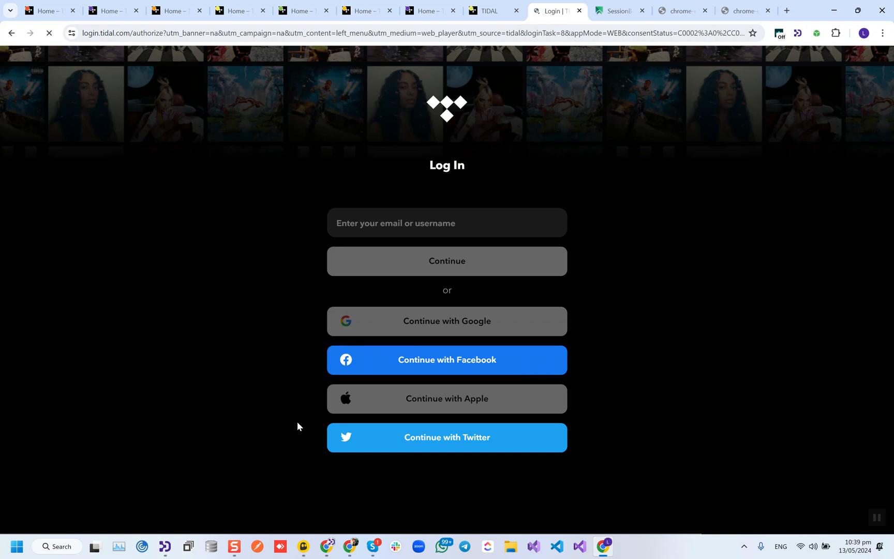
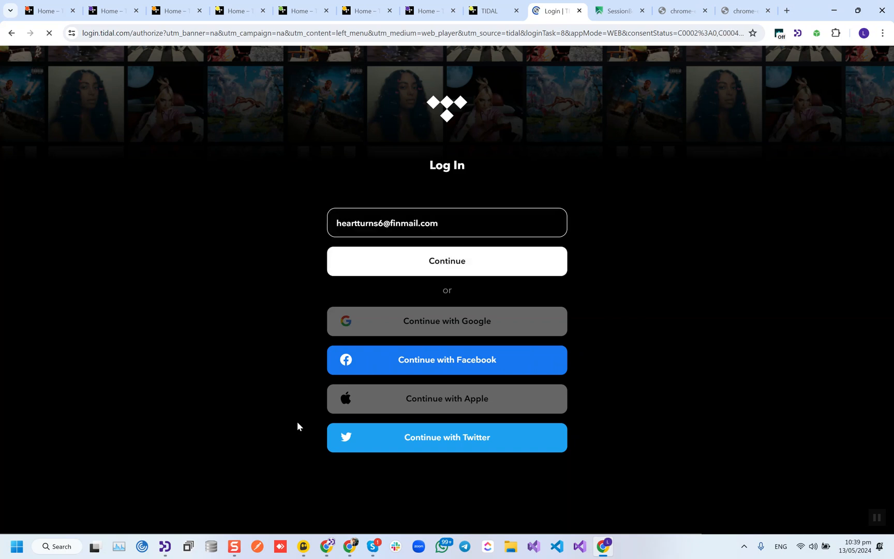
pyautogui.click(446, 261)
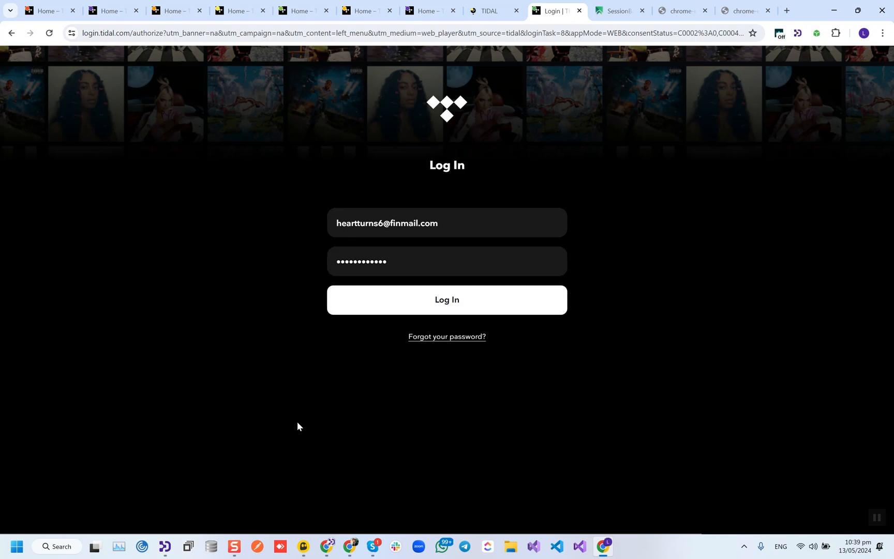
pyautogui.click(447, 299)
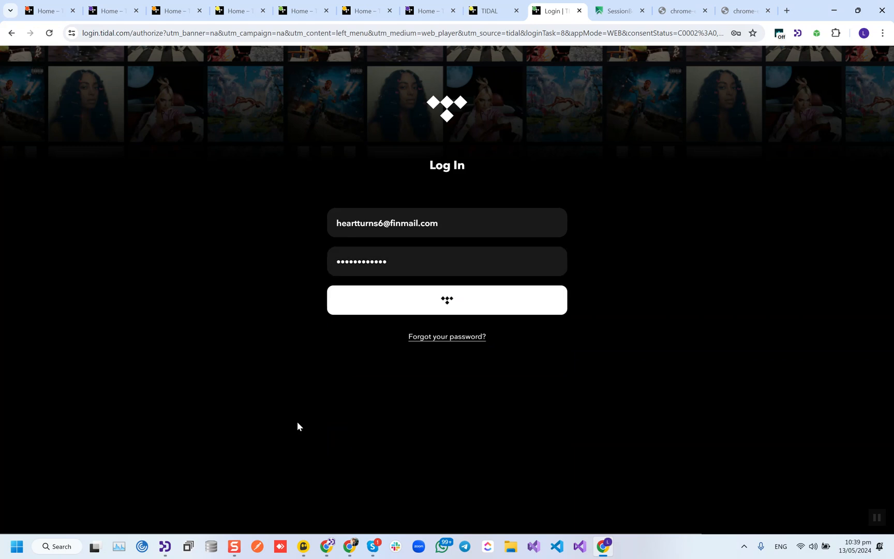
pyautogui.click(446, 301)
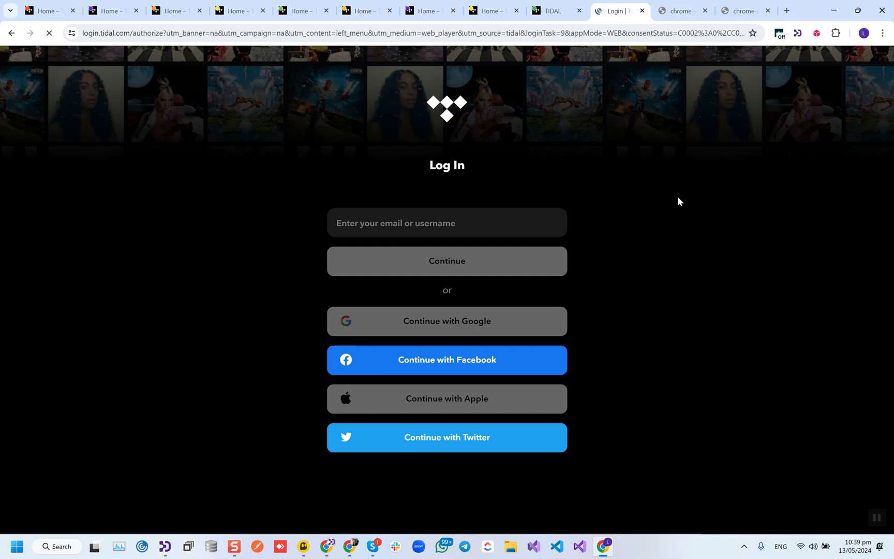
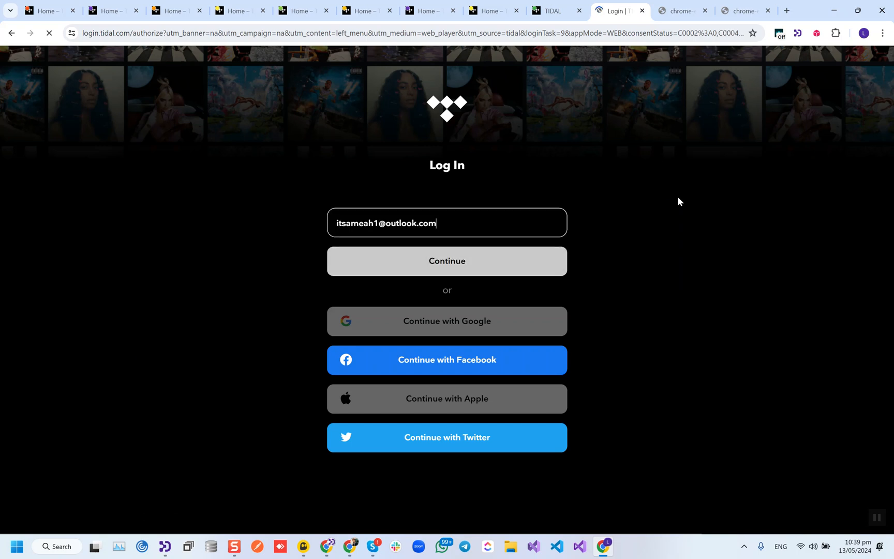
pyautogui.click(446, 261)
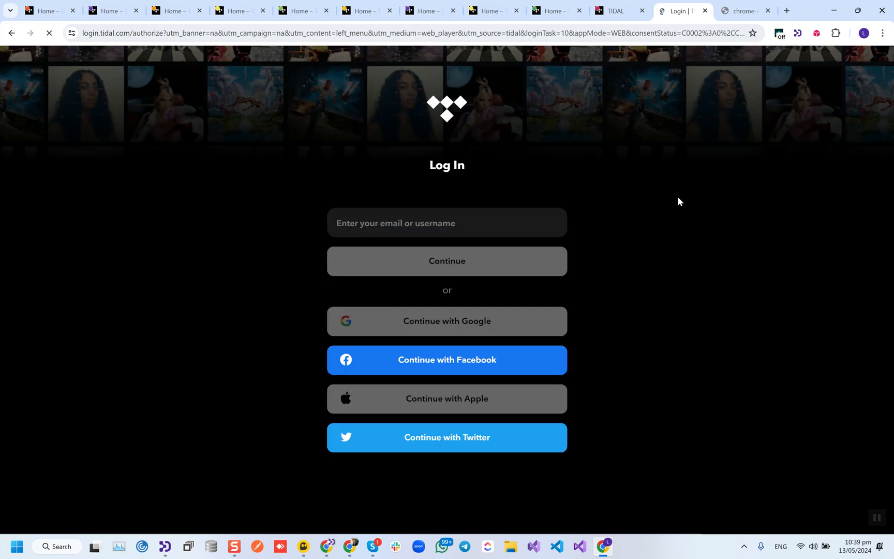
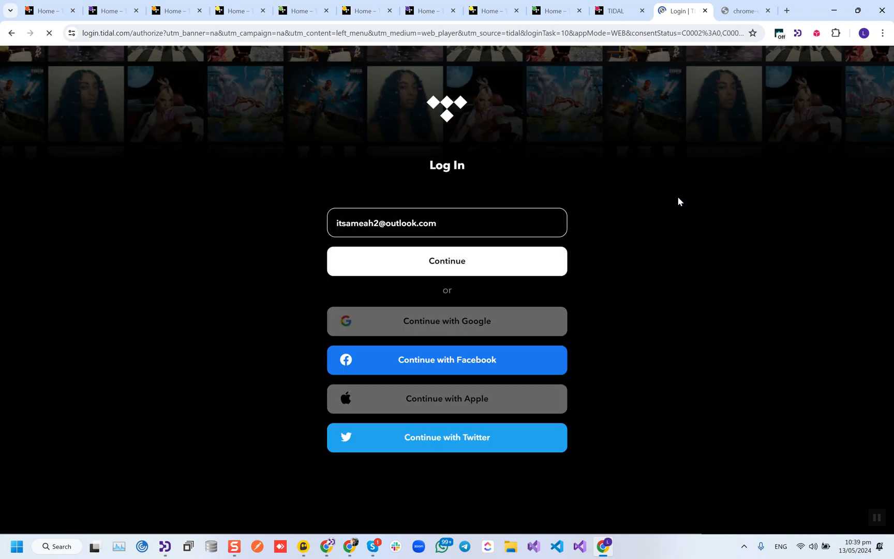
pyautogui.click(446, 260)
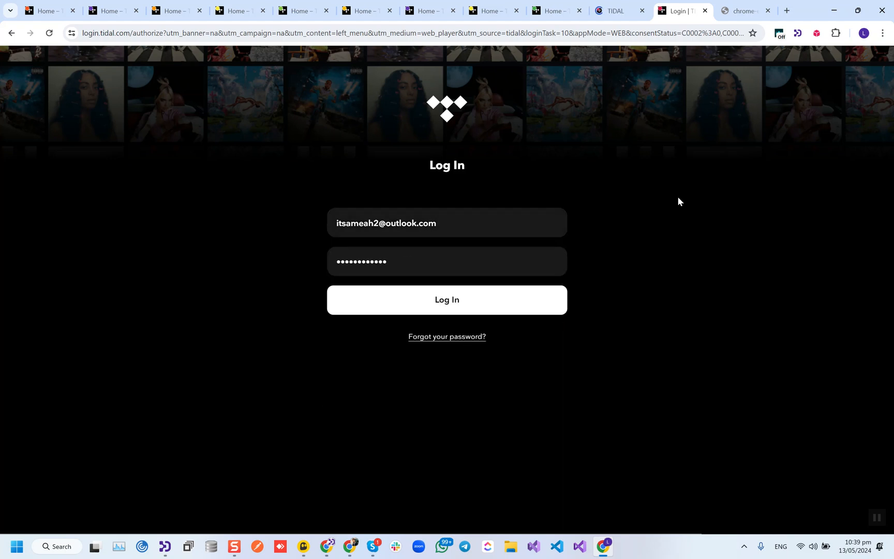
pyautogui.click(447, 300)
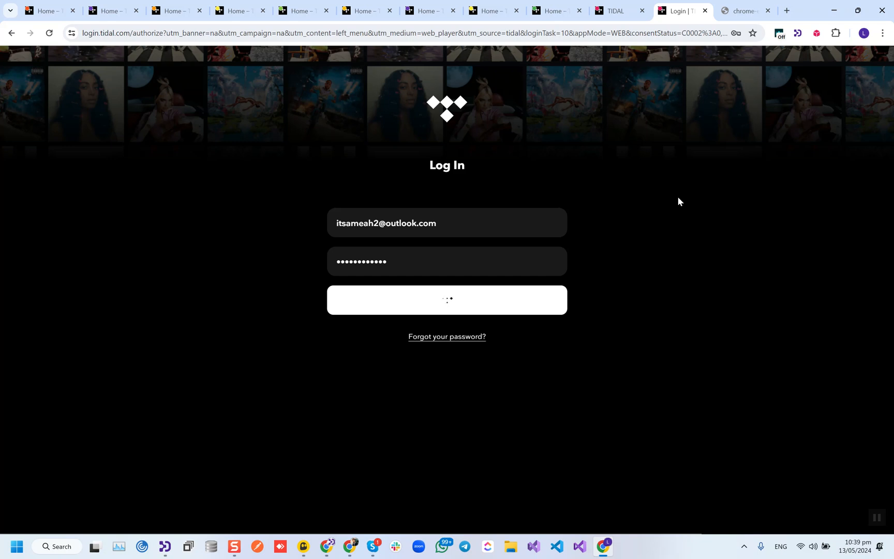
pyautogui.click(447, 300)
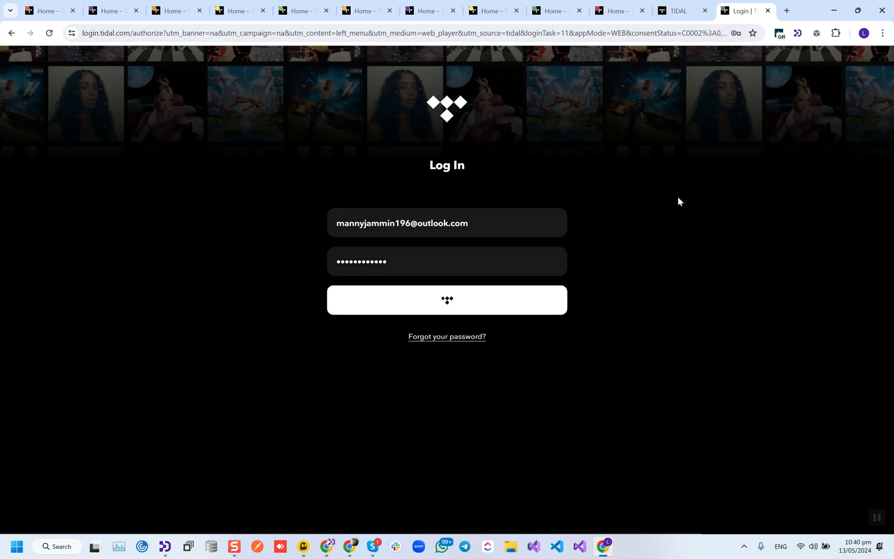
pyautogui.click(447, 300)
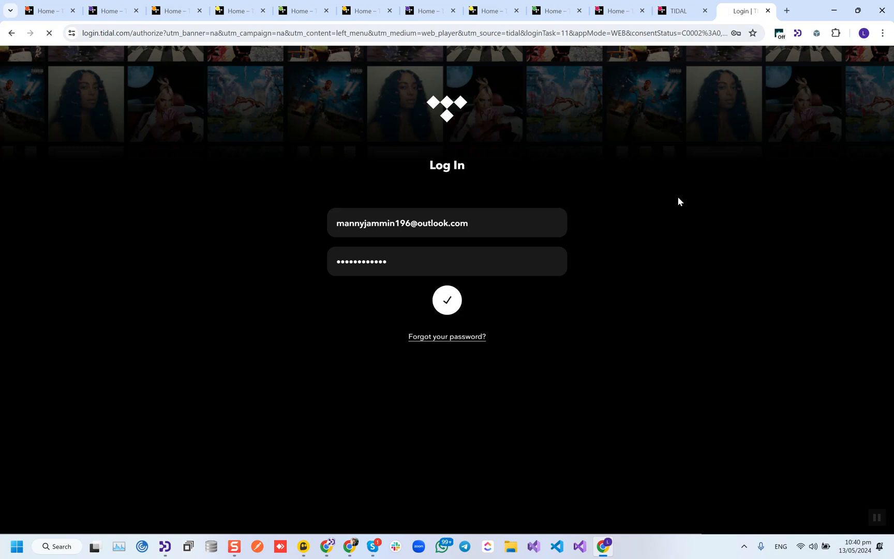
pyautogui.click(447, 300)
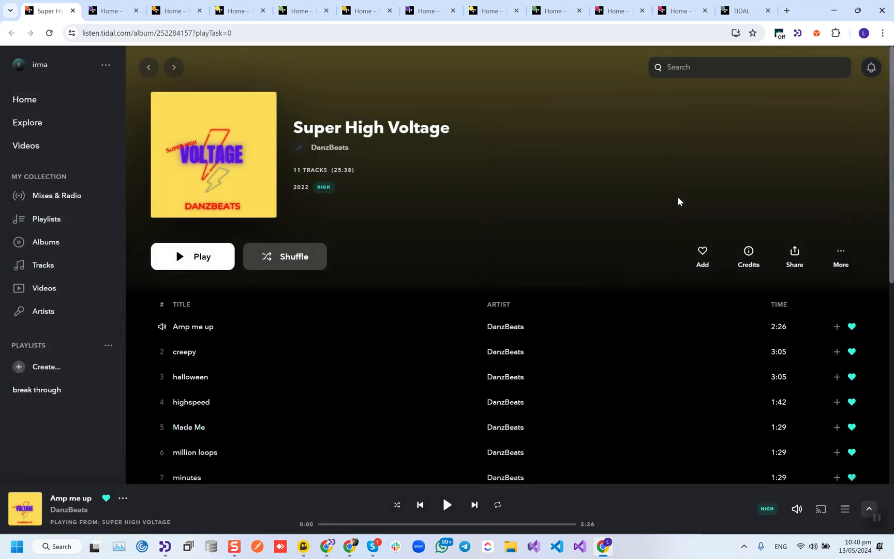
# Start Super High Voltage playing on the first accounts, recovering a track the autoplay failed on.
pyautogui.click(447, 504)
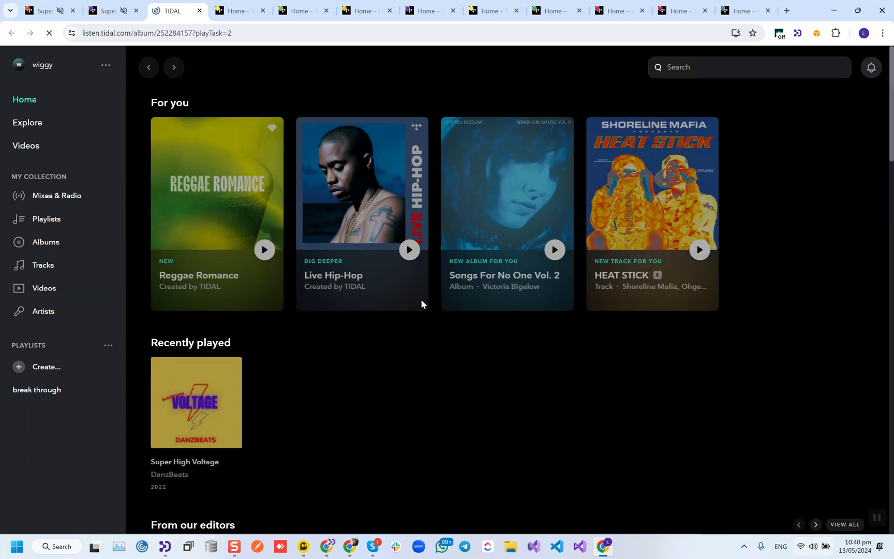
pyautogui.click(196, 401)
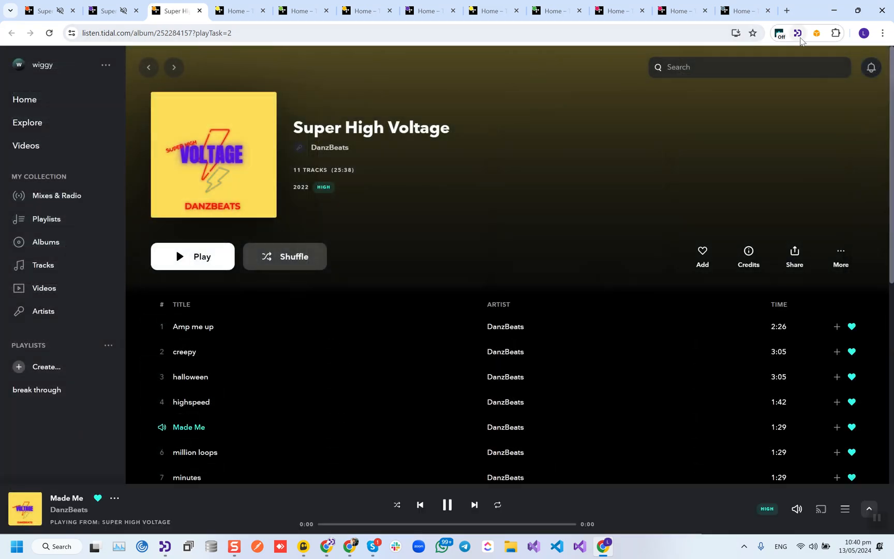
pyautogui.click(798, 32)
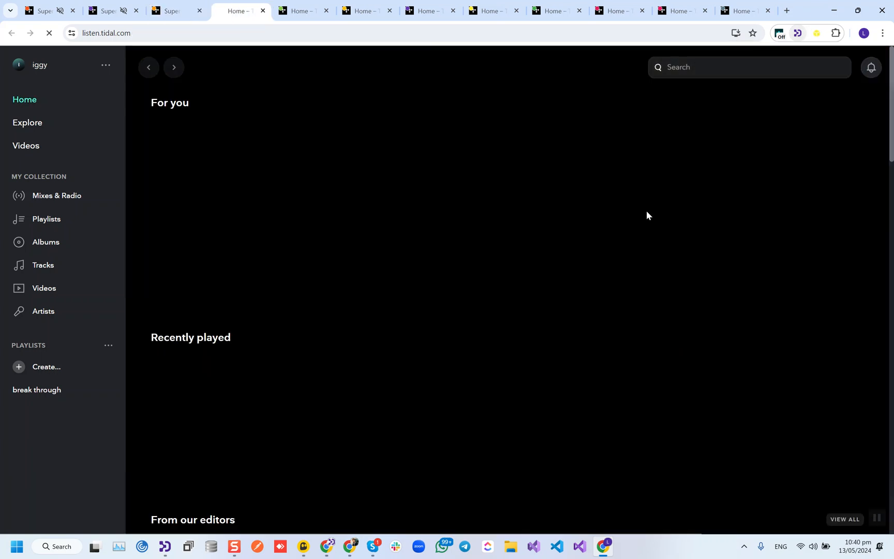
pyautogui.click(798, 33)
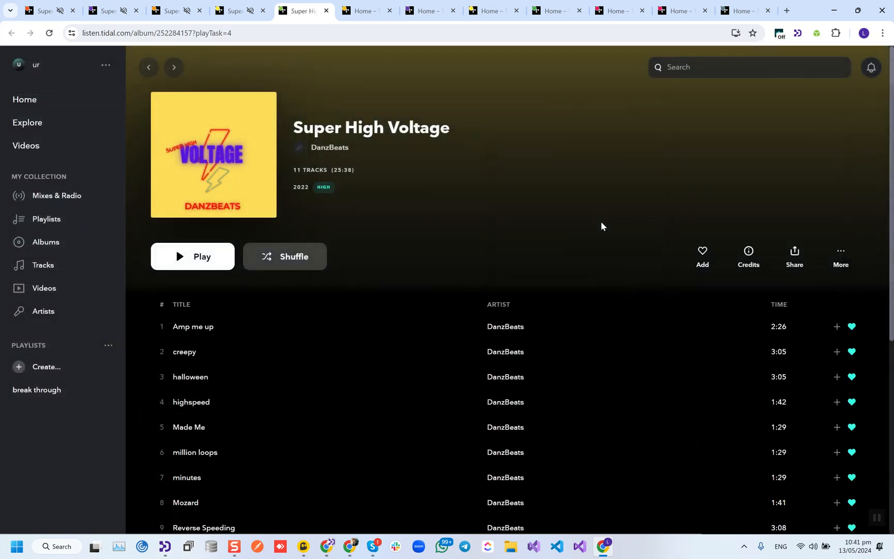
pyautogui.click(192, 256)
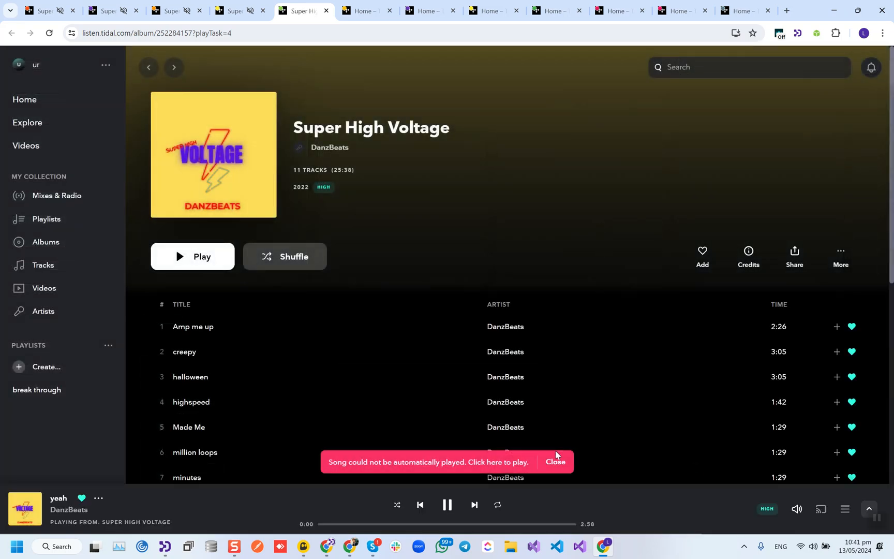
pyautogui.click(554, 463)
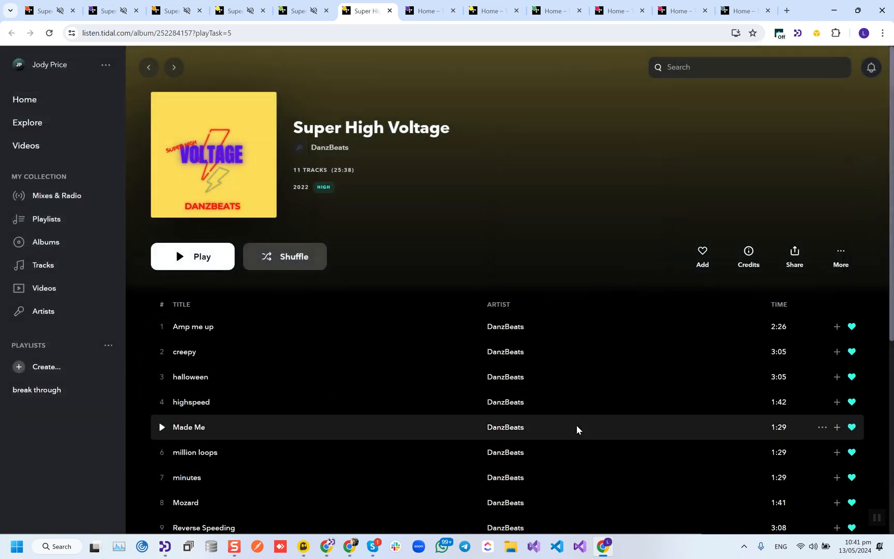
# Play Made Me, million loops and halloween from Super High Voltage on the remaining account tabs.
pyautogui.doubleClick(190, 376)
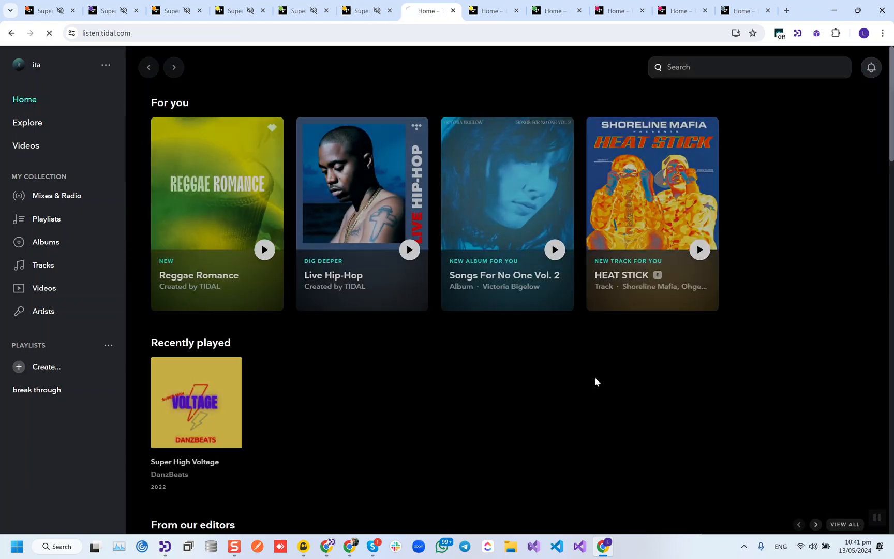
pyautogui.click(196, 401)
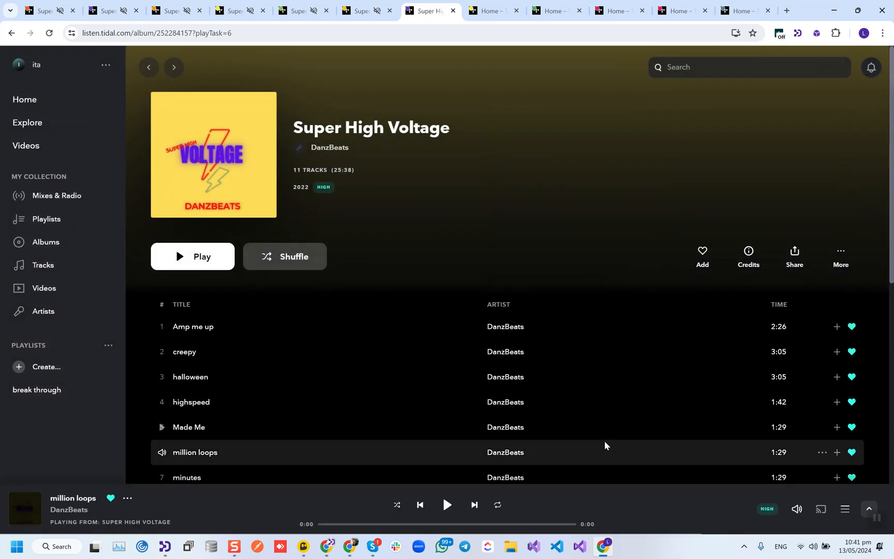
pyautogui.click(448, 504)
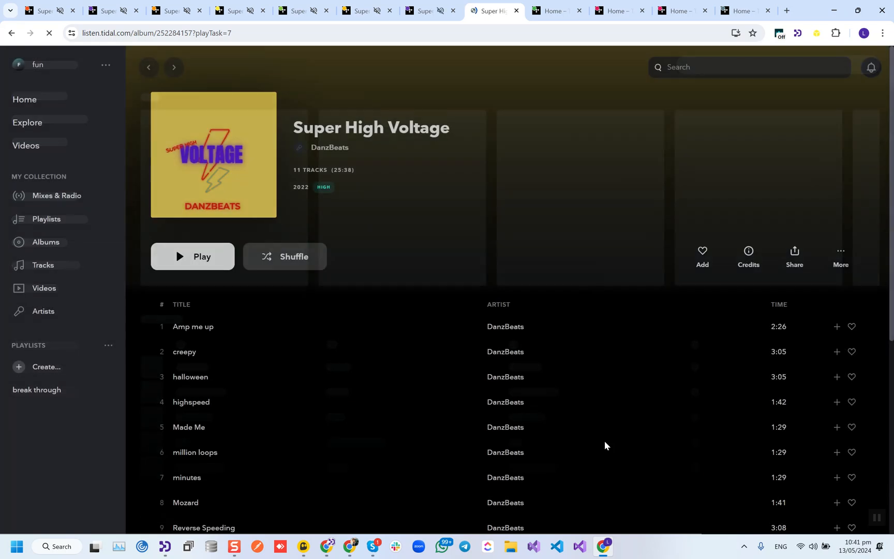
pyautogui.doubleClick(189, 426)
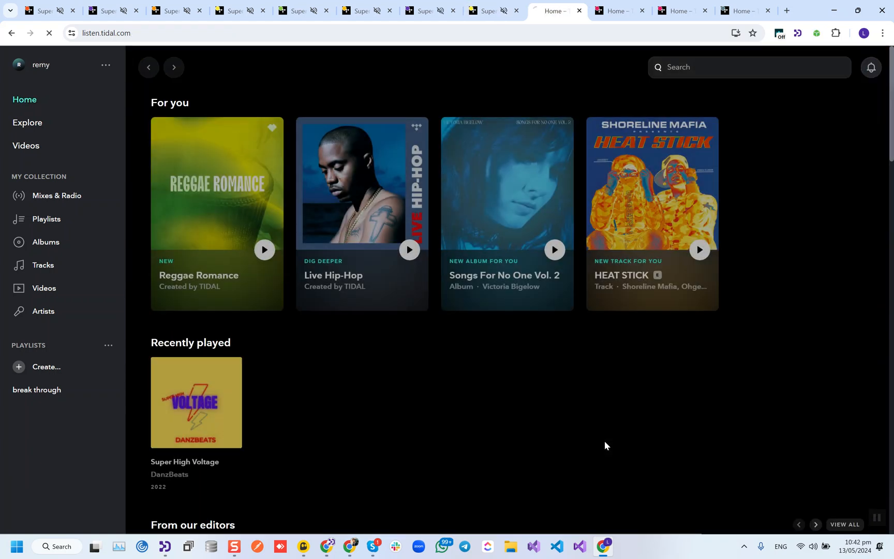
pyautogui.click(196, 402)
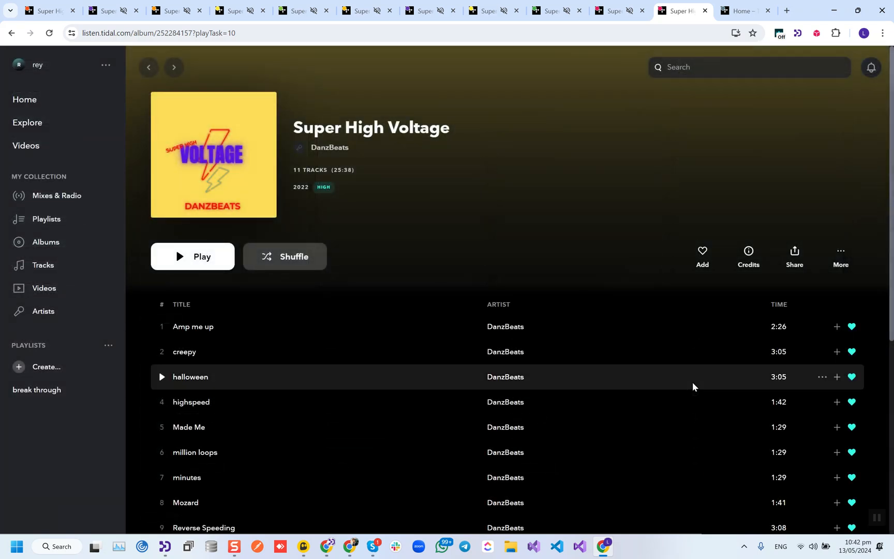
pyautogui.doubleClick(191, 401)
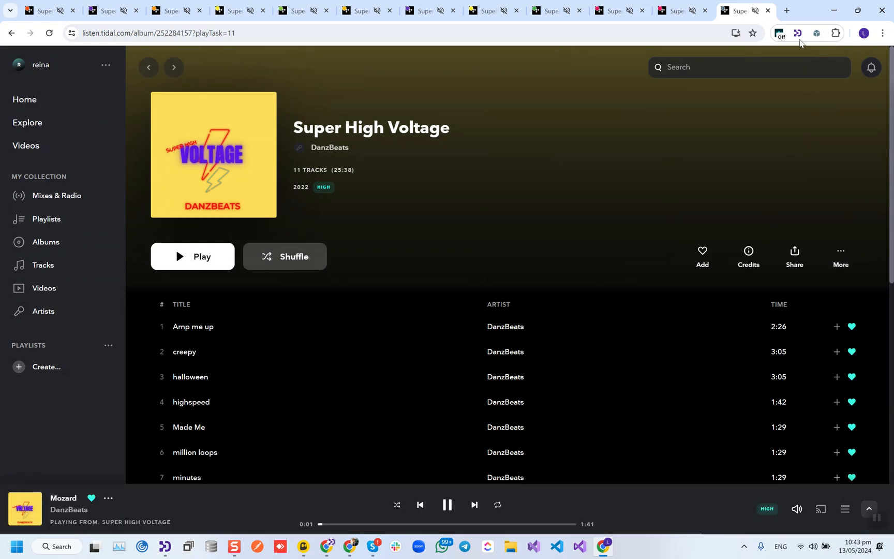
pyautogui.click(799, 34)
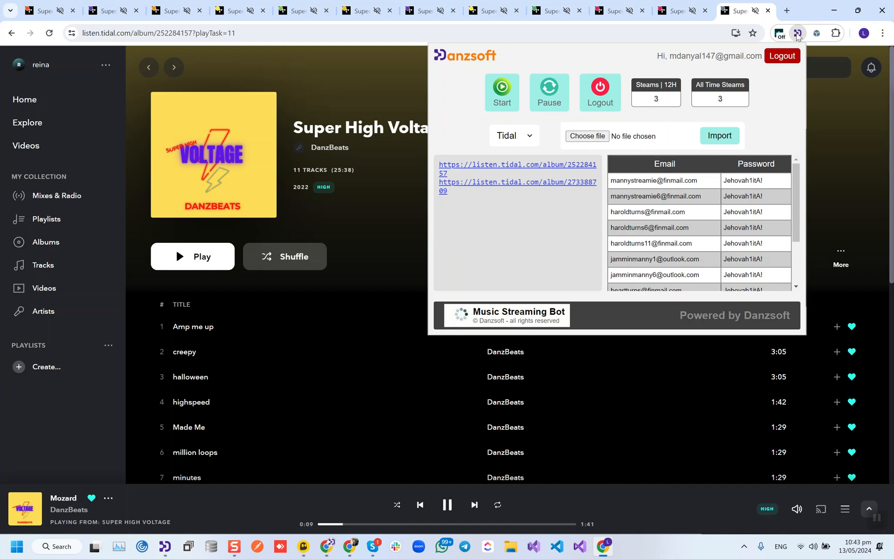
pyautogui.click(798, 34)
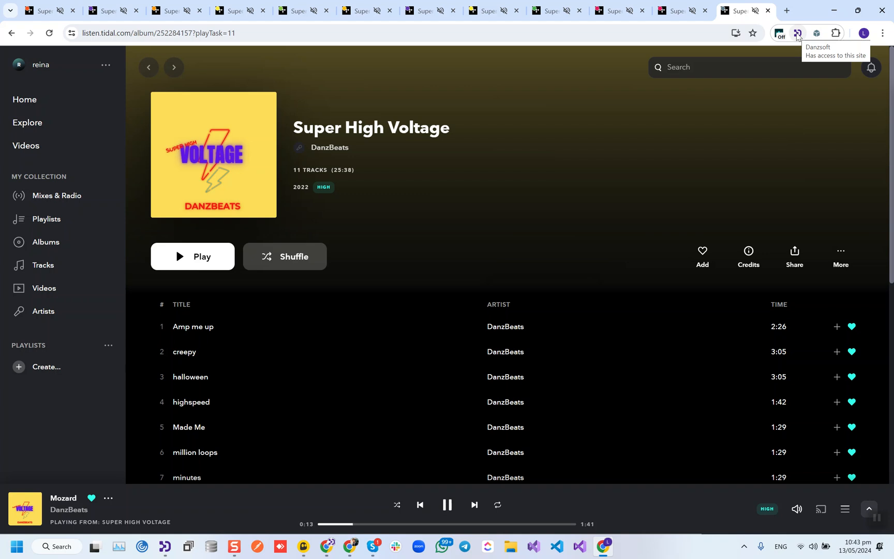
pyautogui.click(798, 33)
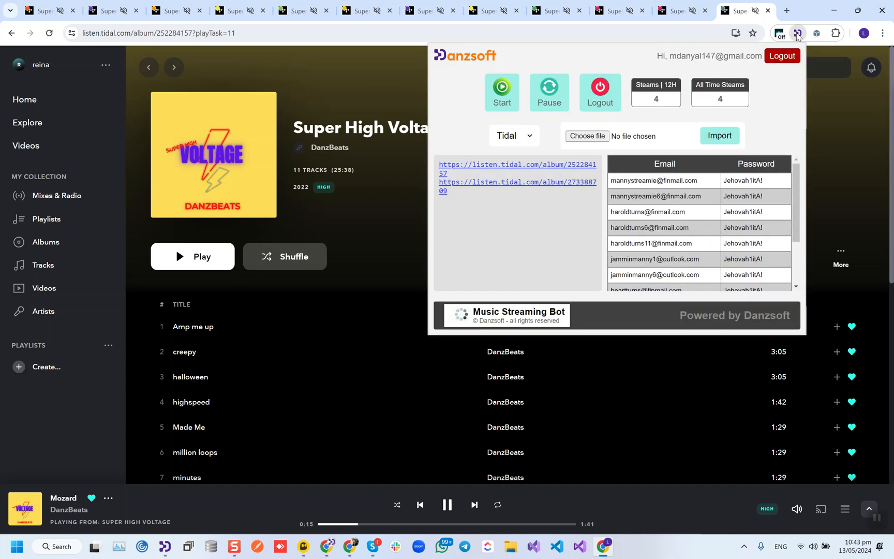
pyautogui.moveTo(460, 110)
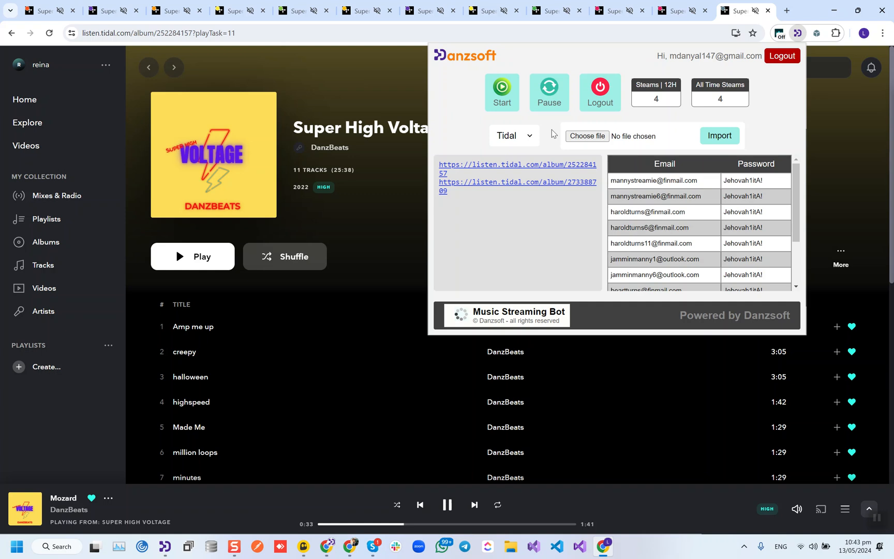
pyautogui.click(172, 11)
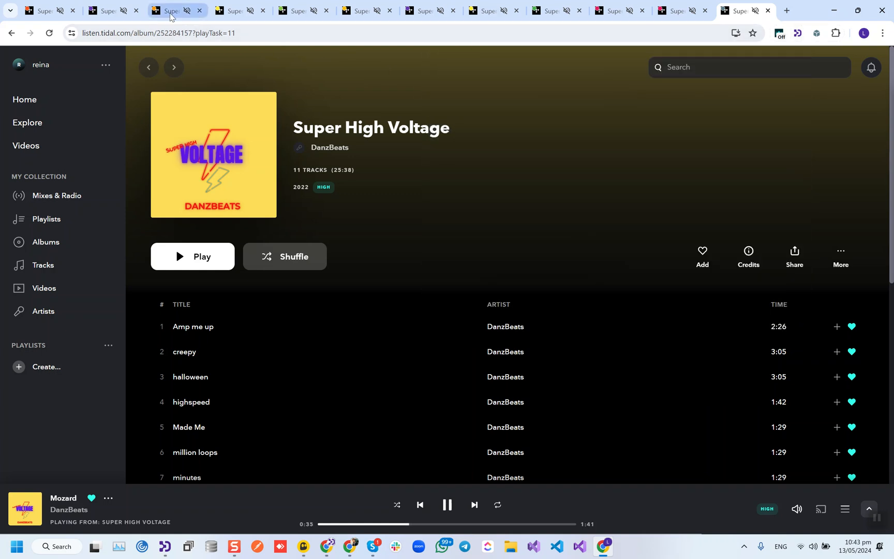
pyautogui.moveTo(167, 10)
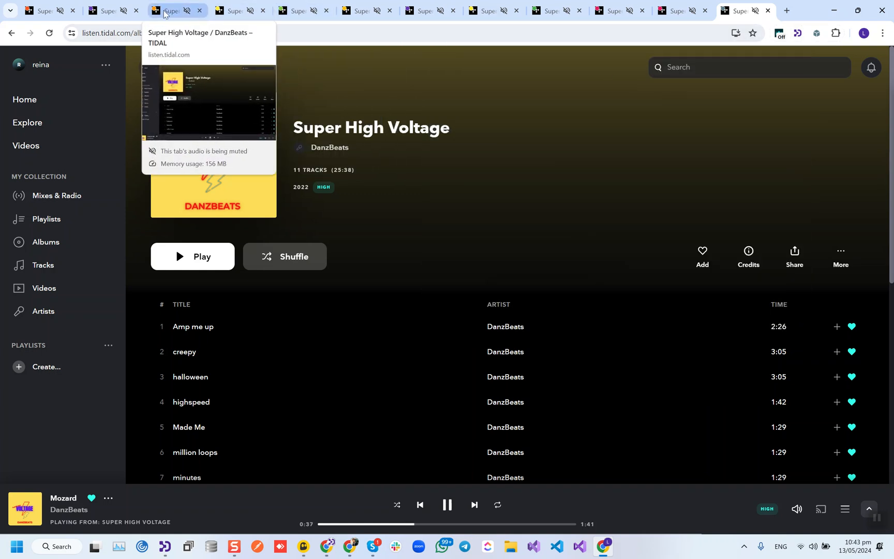
# Switch through several account tabs to confirm each is playing Super High Voltage.
pyautogui.click(168, 10)
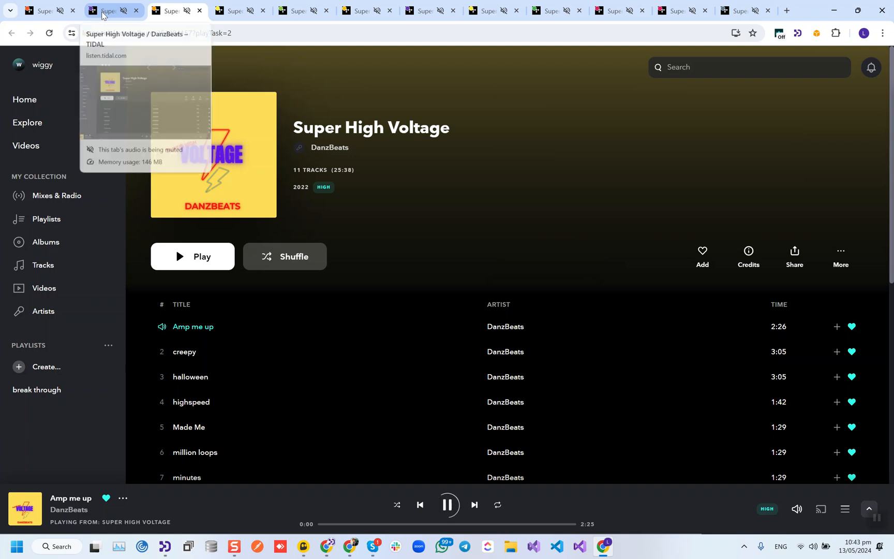
pyautogui.click(108, 10)
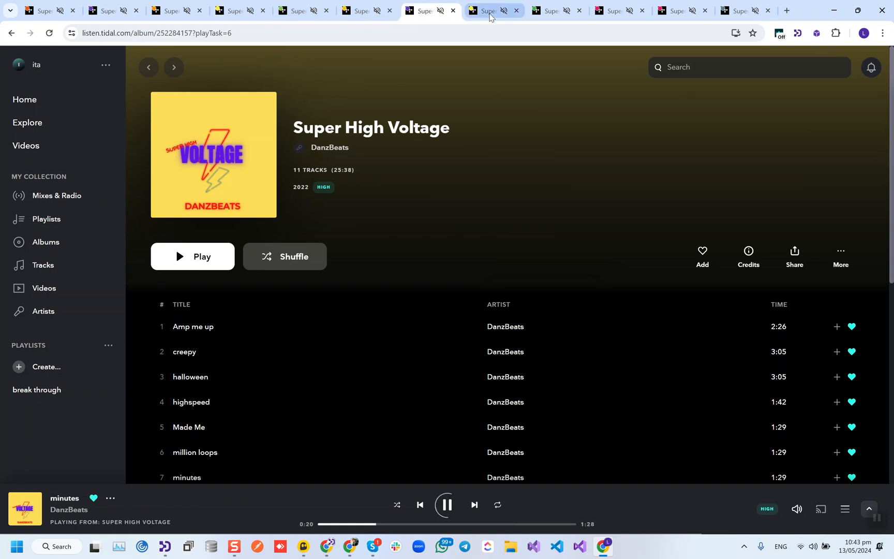
pyautogui.doubleClick(190, 378)
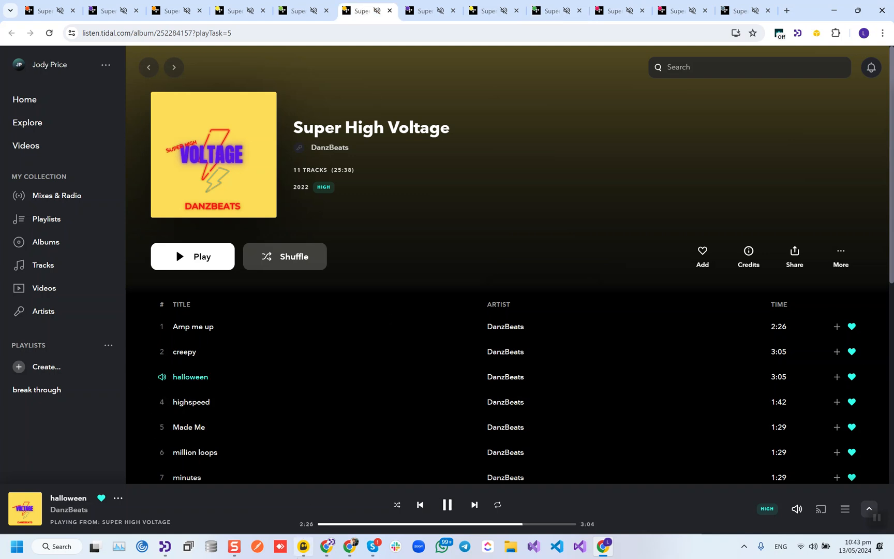
pyautogui.moveTo(457, 290)
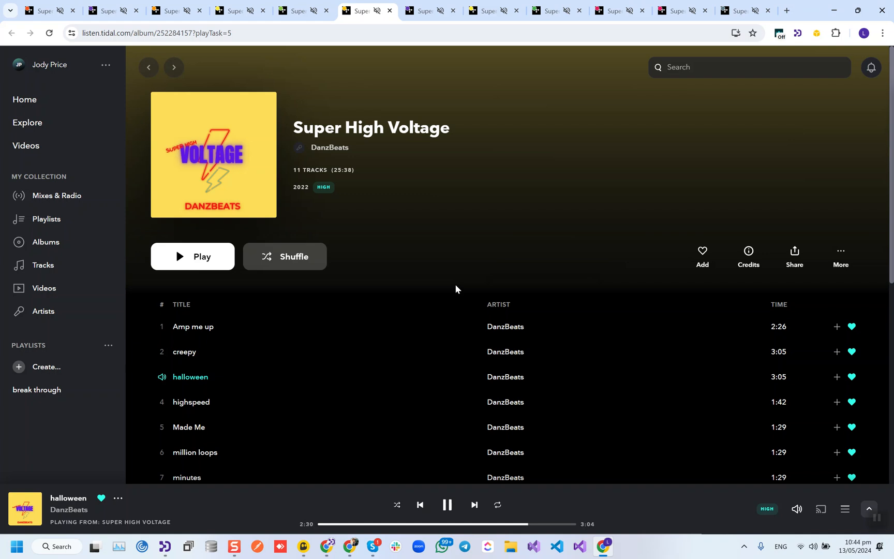
pyautogui.moveTo(461, 292)
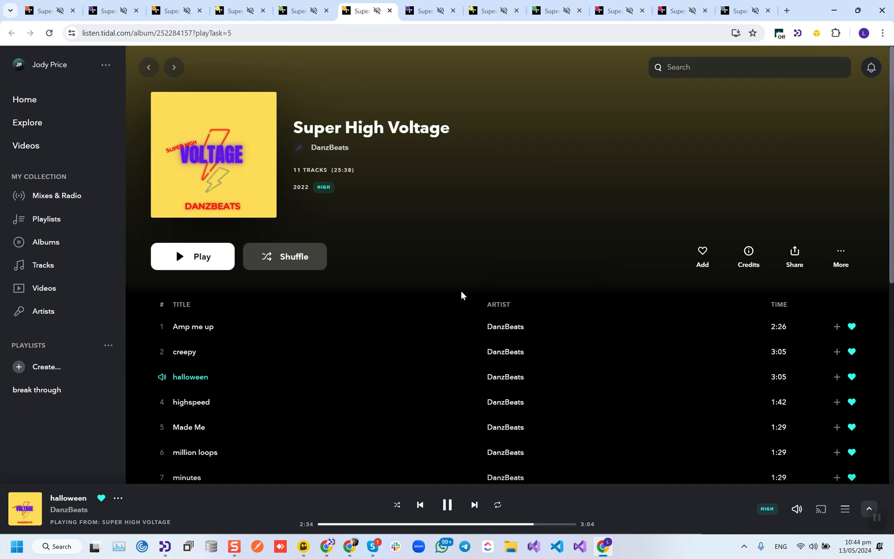
pyautogui.moveTo(685, 170)
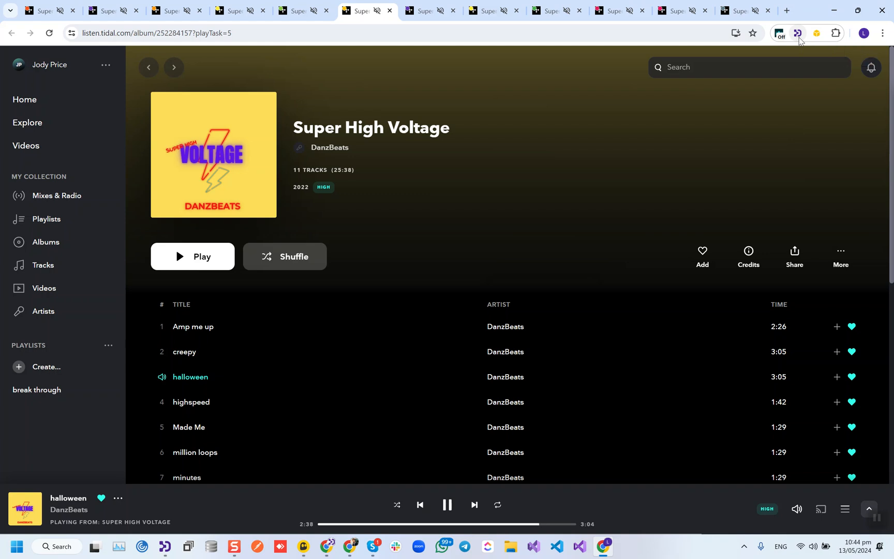
# Check the bot panel's stream count of 7, then close it over an account playing yeah.
pyautogui.click(798, 33)
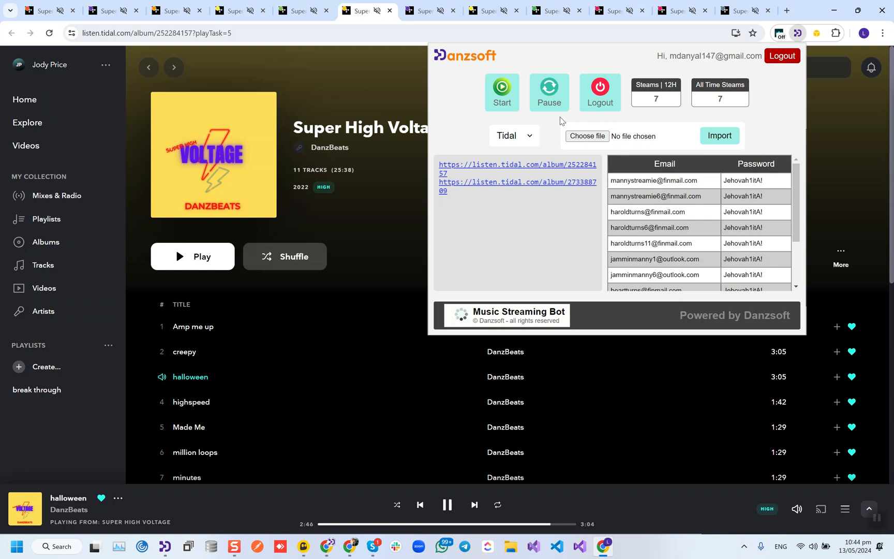
pyautogui.click(548, 93)
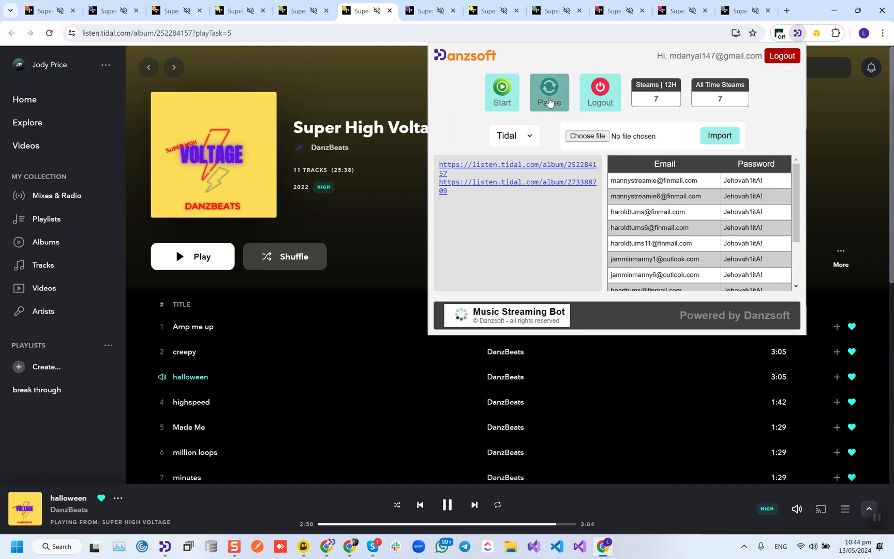
pyautogui.moveTo(552, 120)
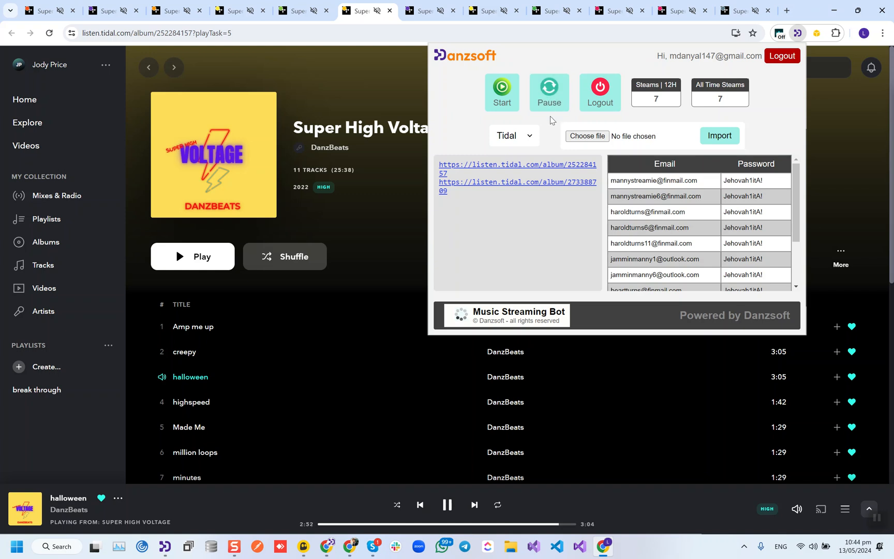
pyautogui.moveTo(570, 119)
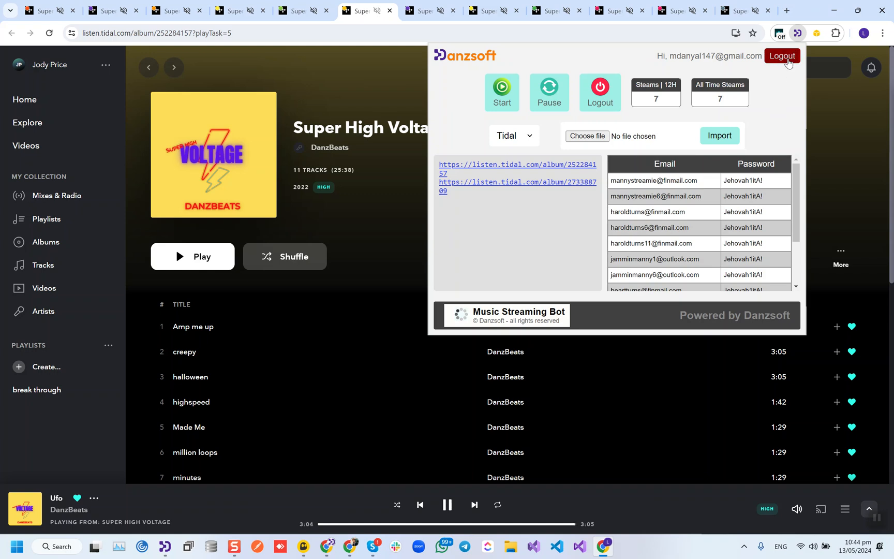
pyautogui.click(474, 504)
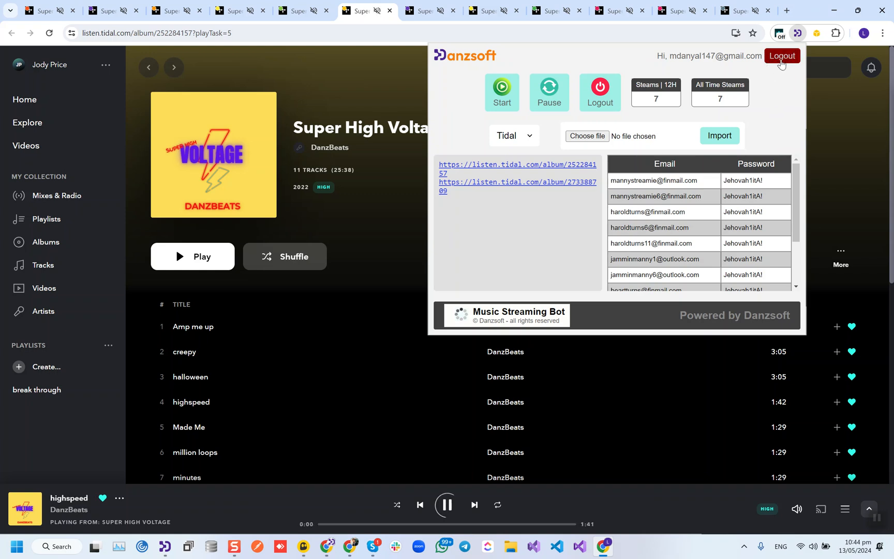
pyautogui.click(798, 32)
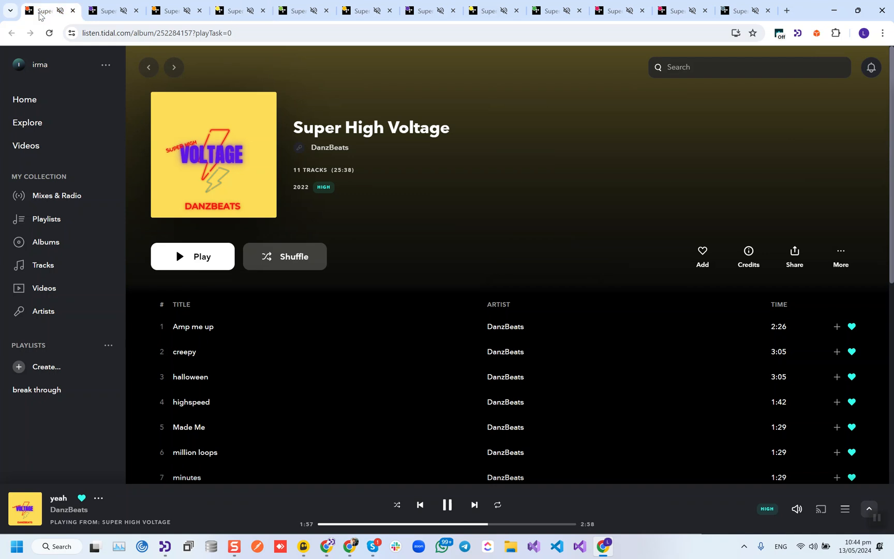
# Switch to the original account's album tab, then check playback on the next account's tab.
pyautogui.click(109, 11)
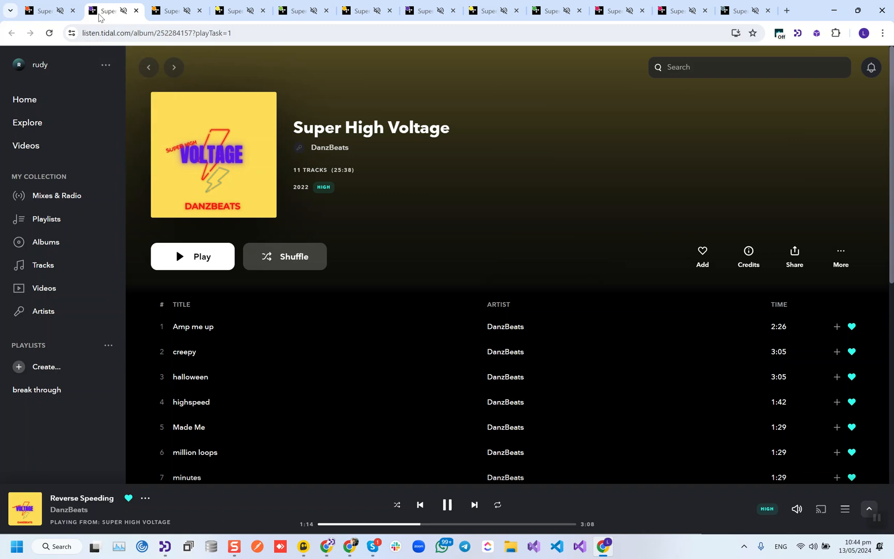
pyautogui.click(174, 11)
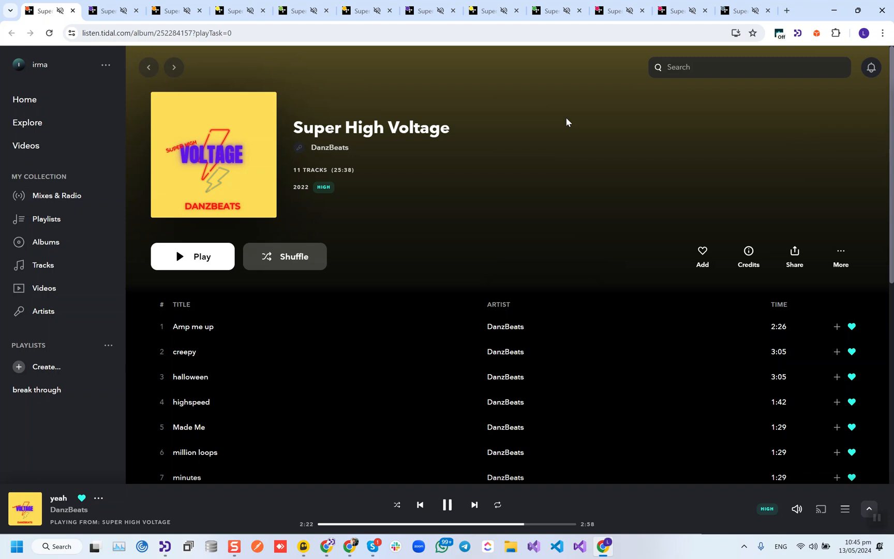
pyautogui.moveTo(611, 122)
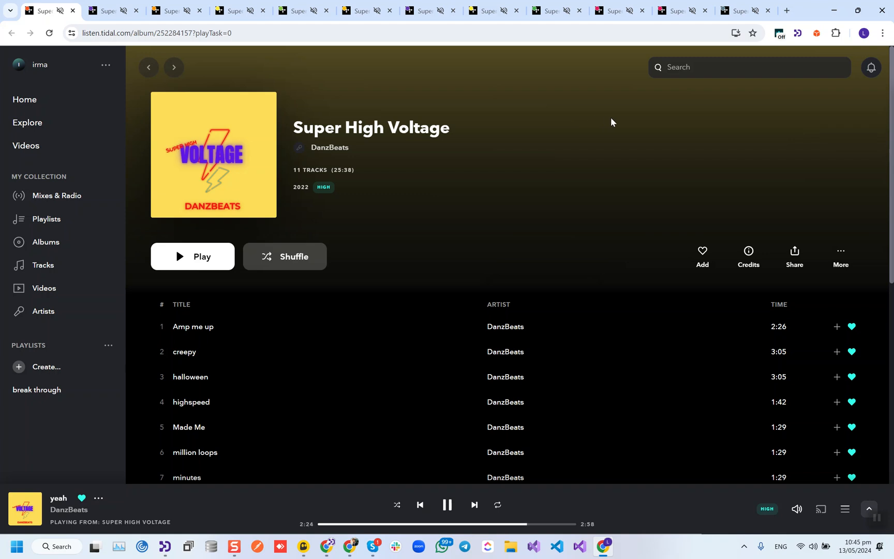
pyautogui.moveTo(798, 32)
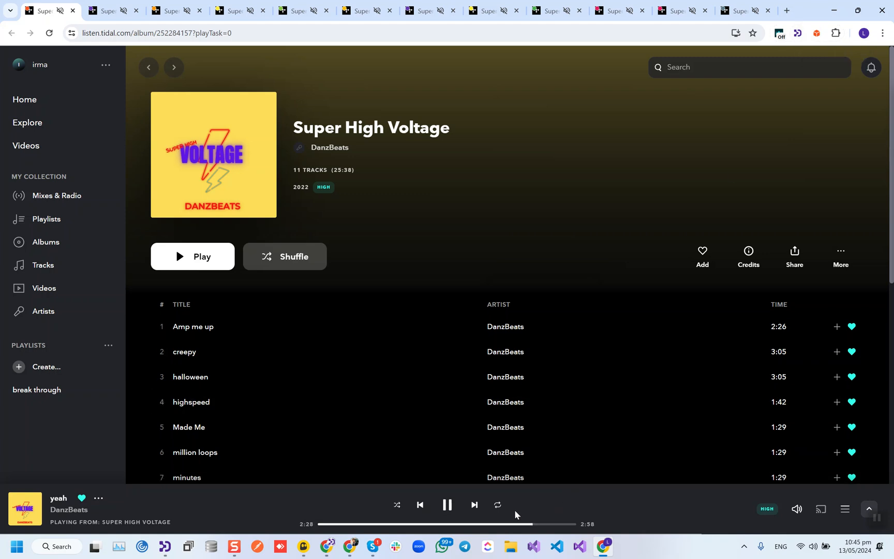
pyautogui.moveTo(643, 518)
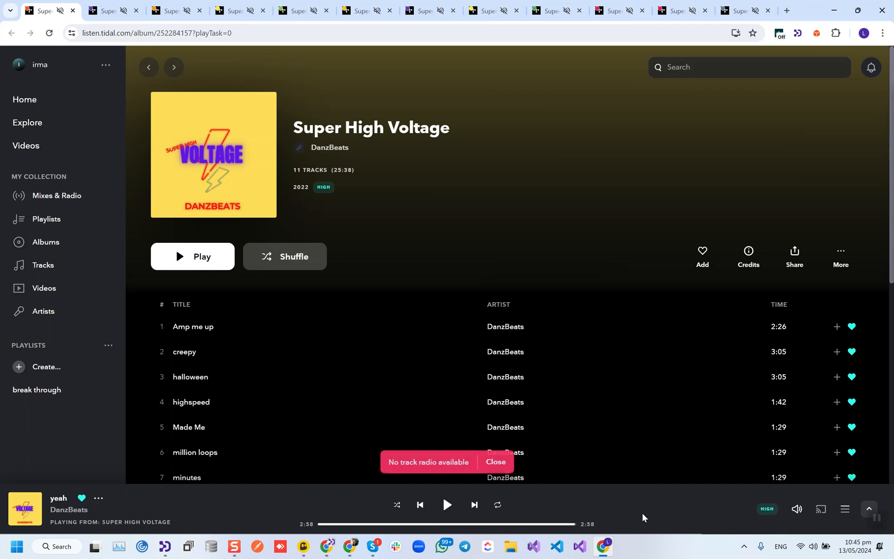
# Resume Super High Voltage on this account so minutes plays, and scroll the tracklist down.
pyautogui.click(447, 504)
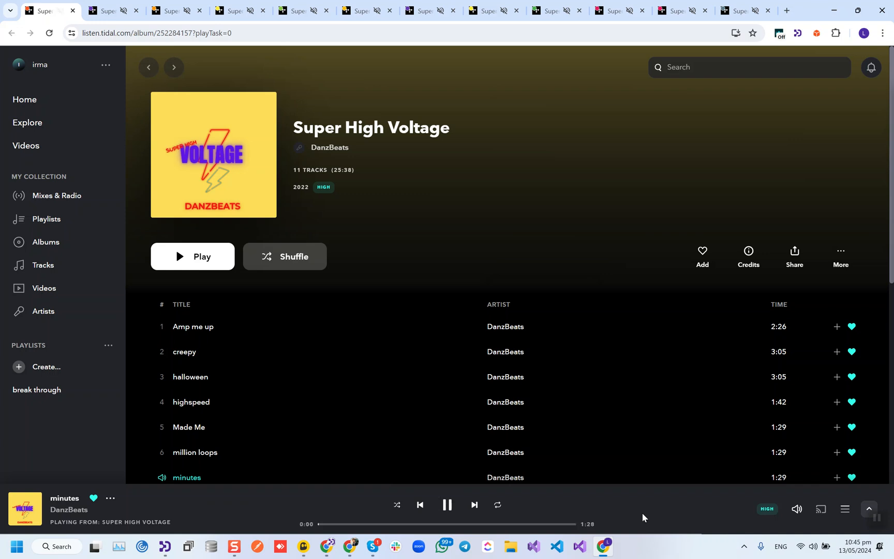
pyautogui.scroll(-3)
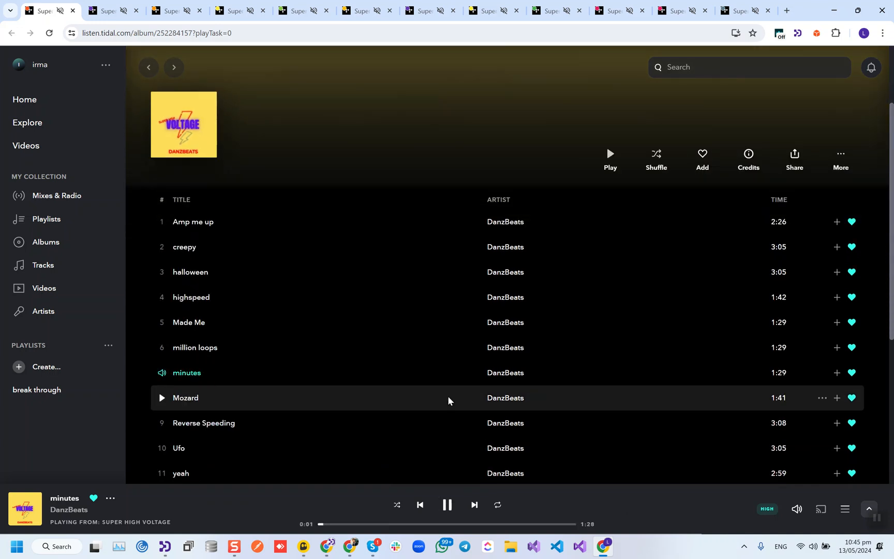
pyautogui.moveTo(197, 376)
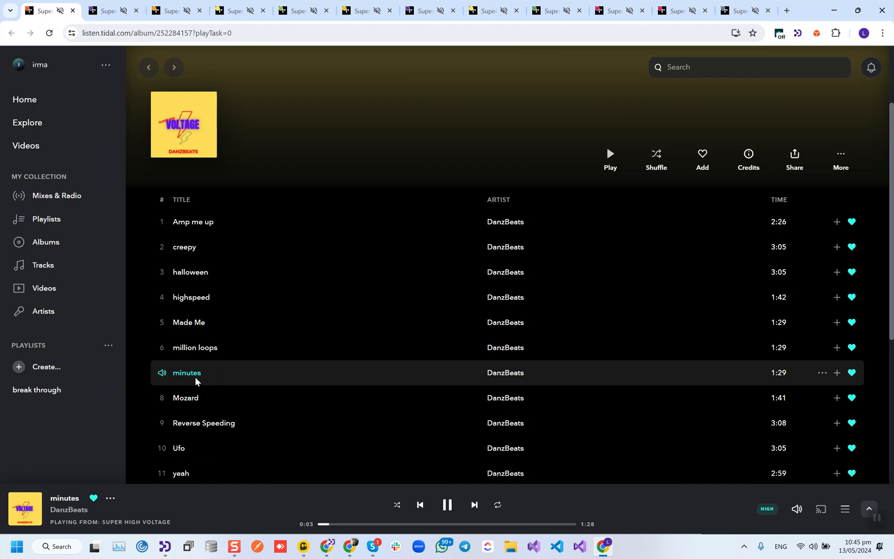
pyautogui.moveTo(281, 370)
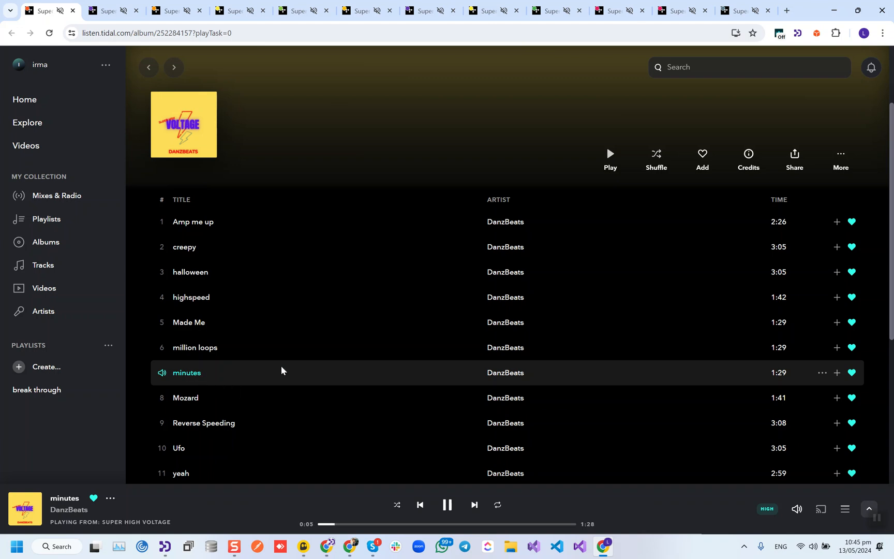
pyautogui.click(798, 32)
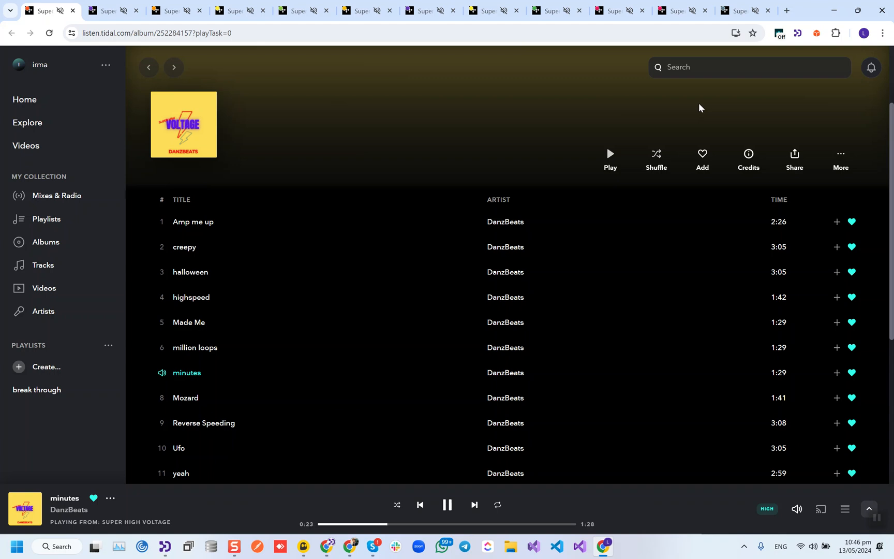
pyautogui.moveTo(492, 136)
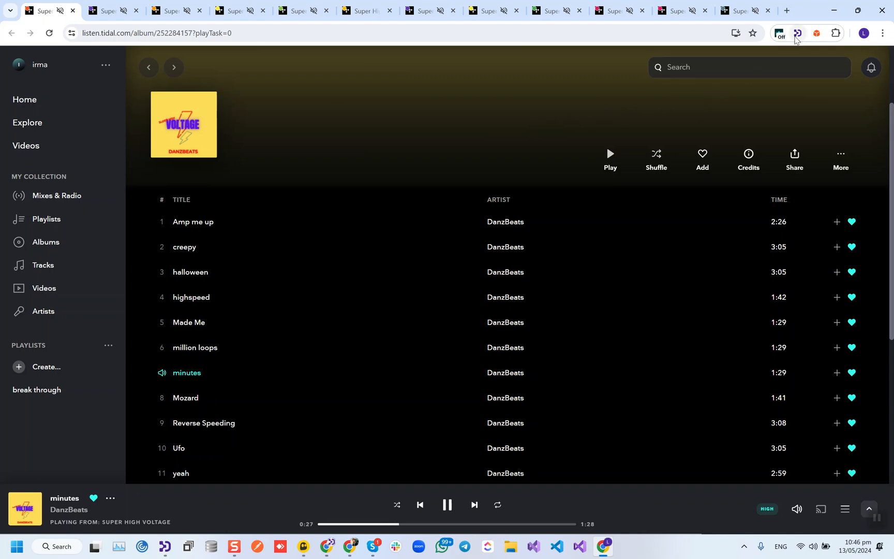
# Toggle the Danzsoft extension popup until its counter shows 20 streams in the last 12 hours and all-time.
pyautogui.click(797, 33)
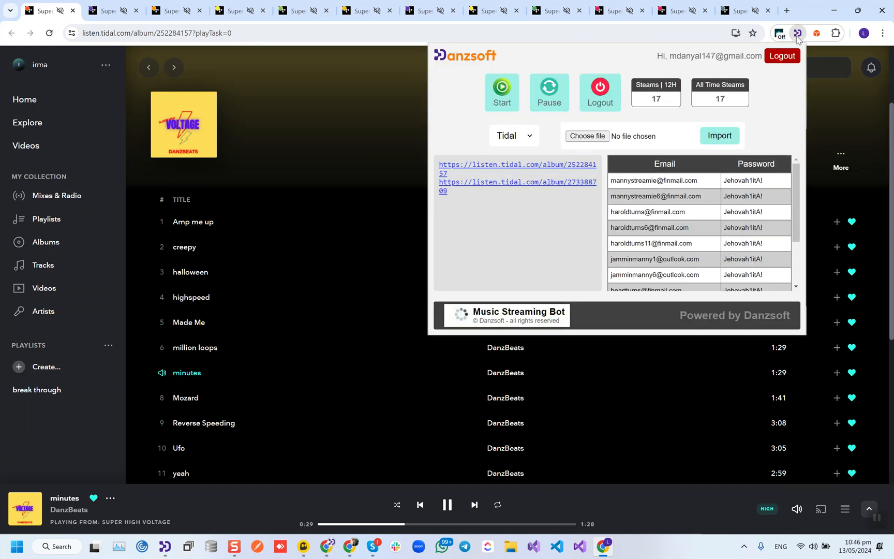
pyautogui.click(798, 34)
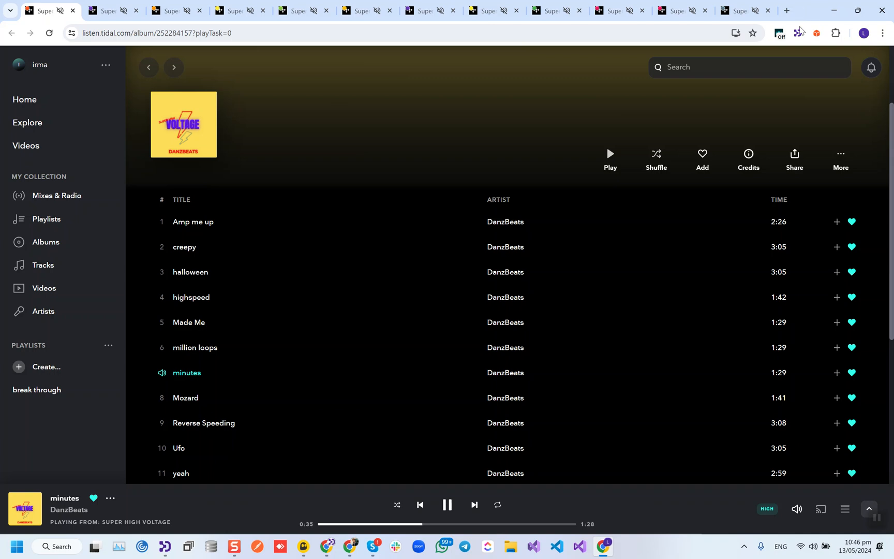
pyautogui.moveTo(798, 33)
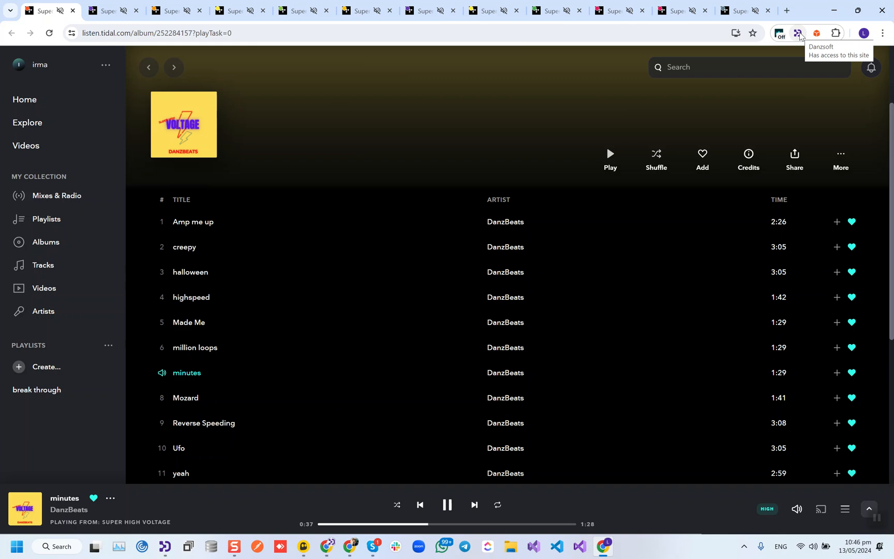
pyautogui.click(798, 33)
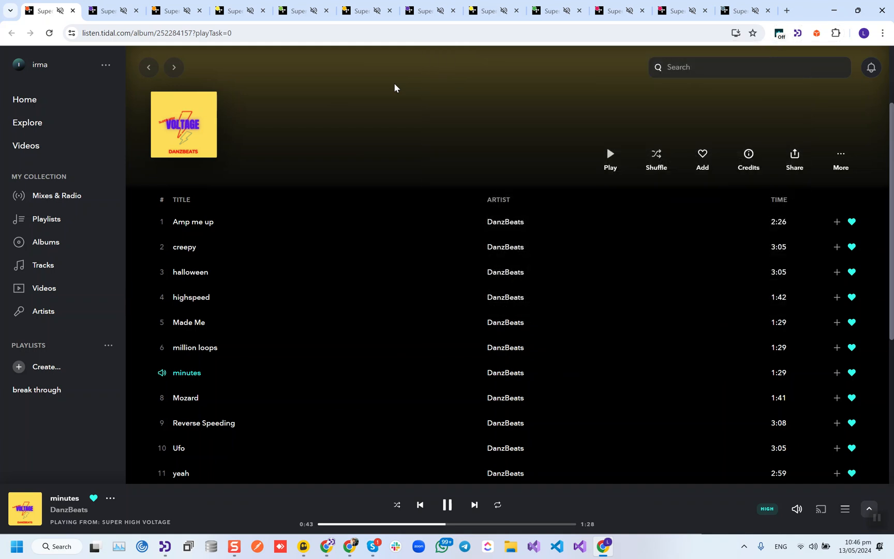
pyautogui.moveTo(409, 91)
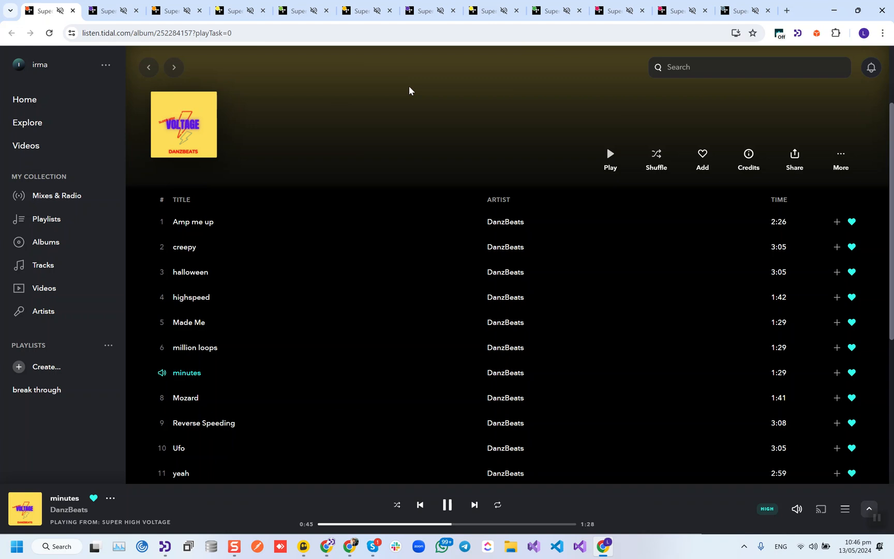
pyautogui.moveTo(797, 33)
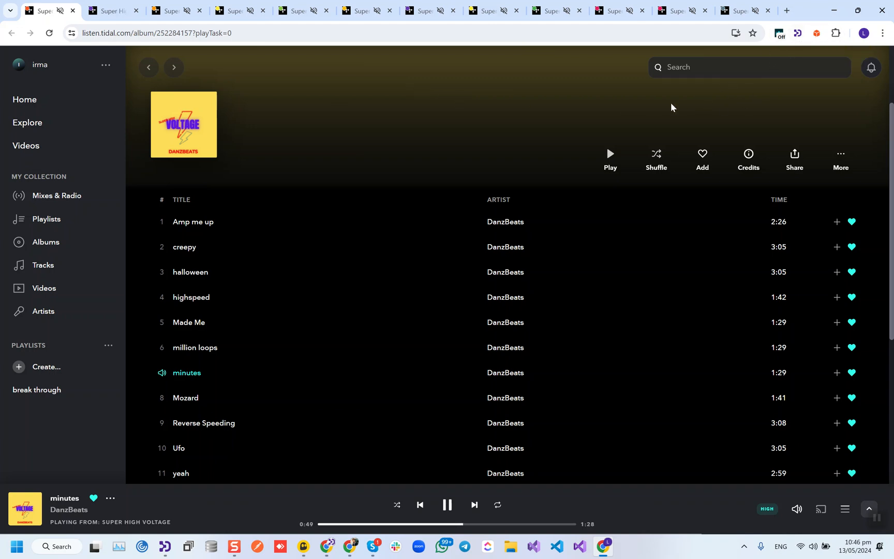
pyautogui.click(798, 33)
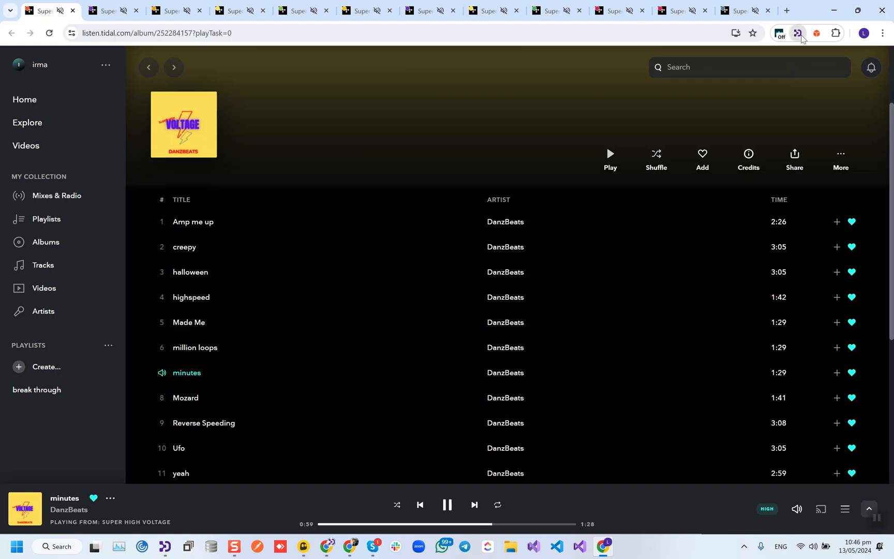
pyautogui.click(799, 33)
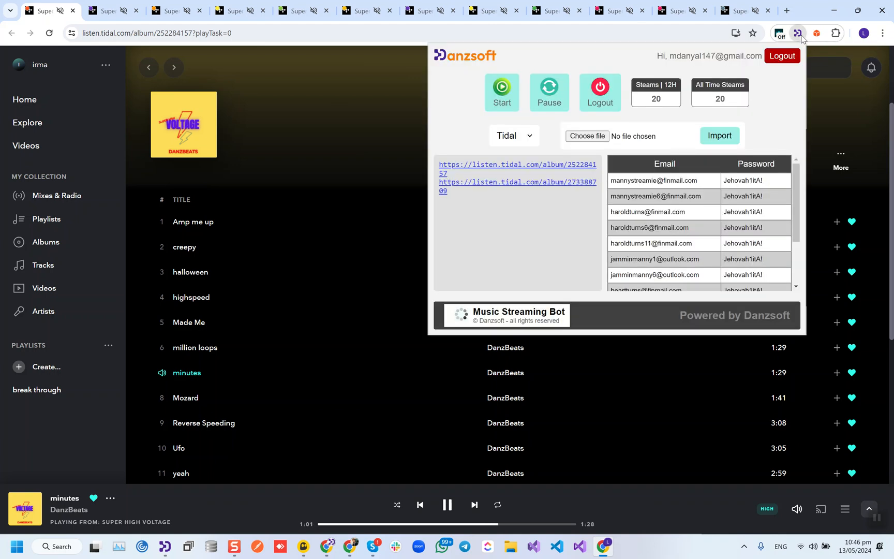